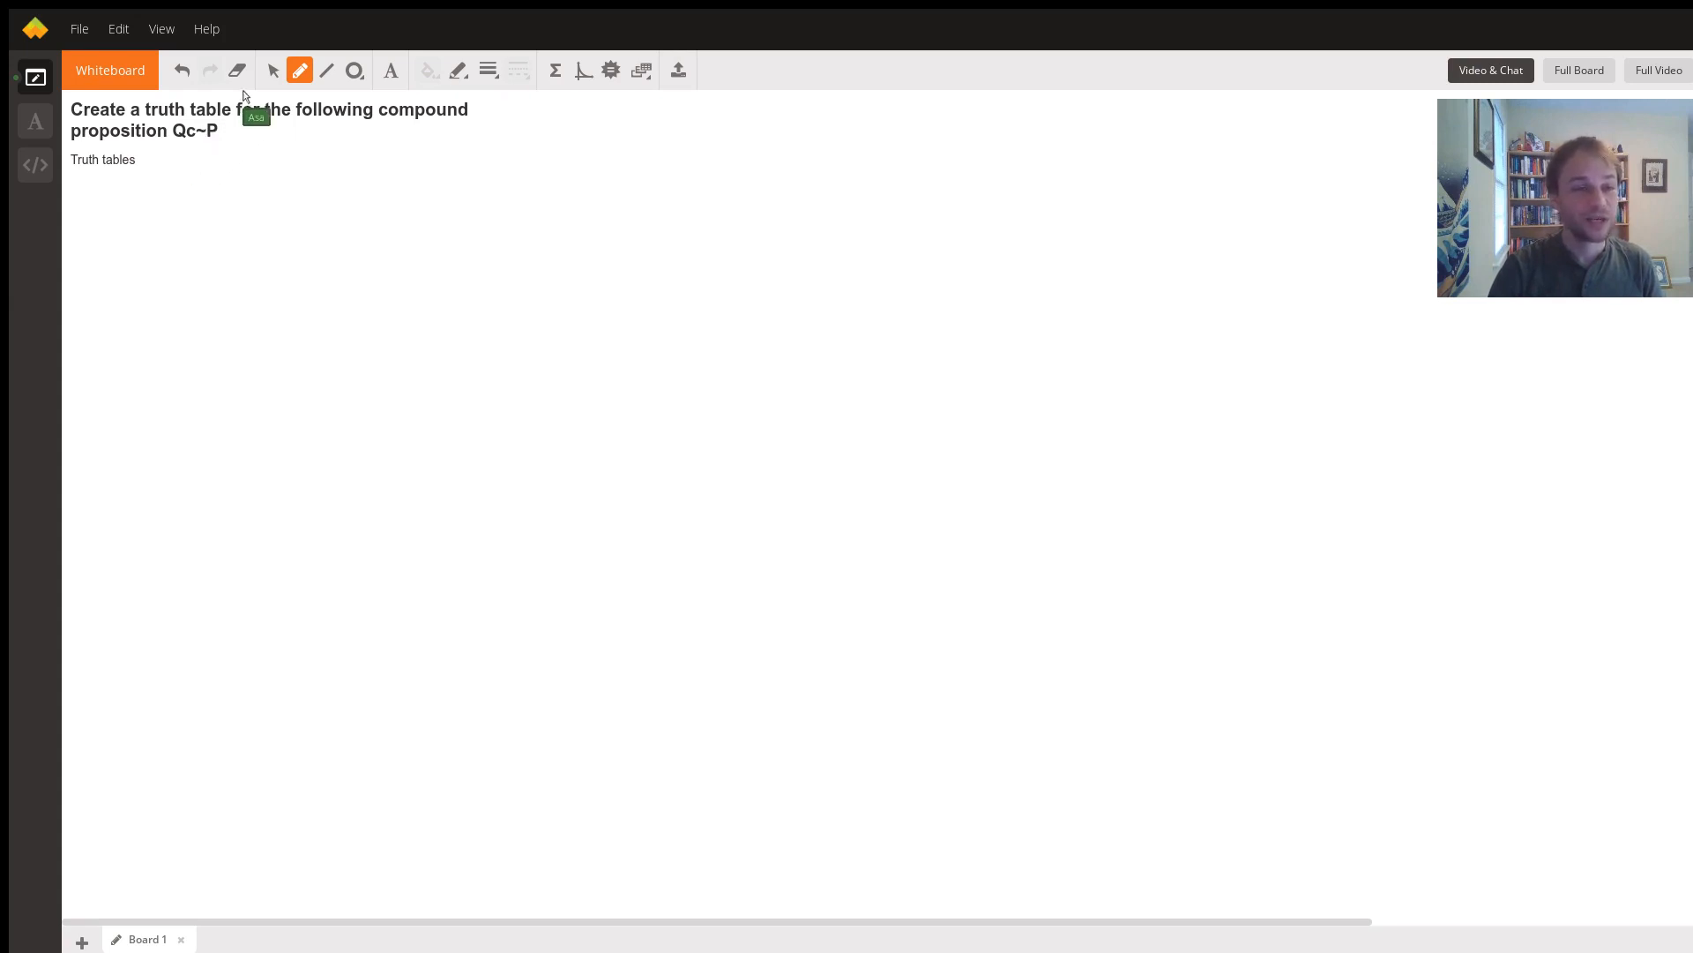
{"action": "mouse_move", "coordinate": [104, 218]}
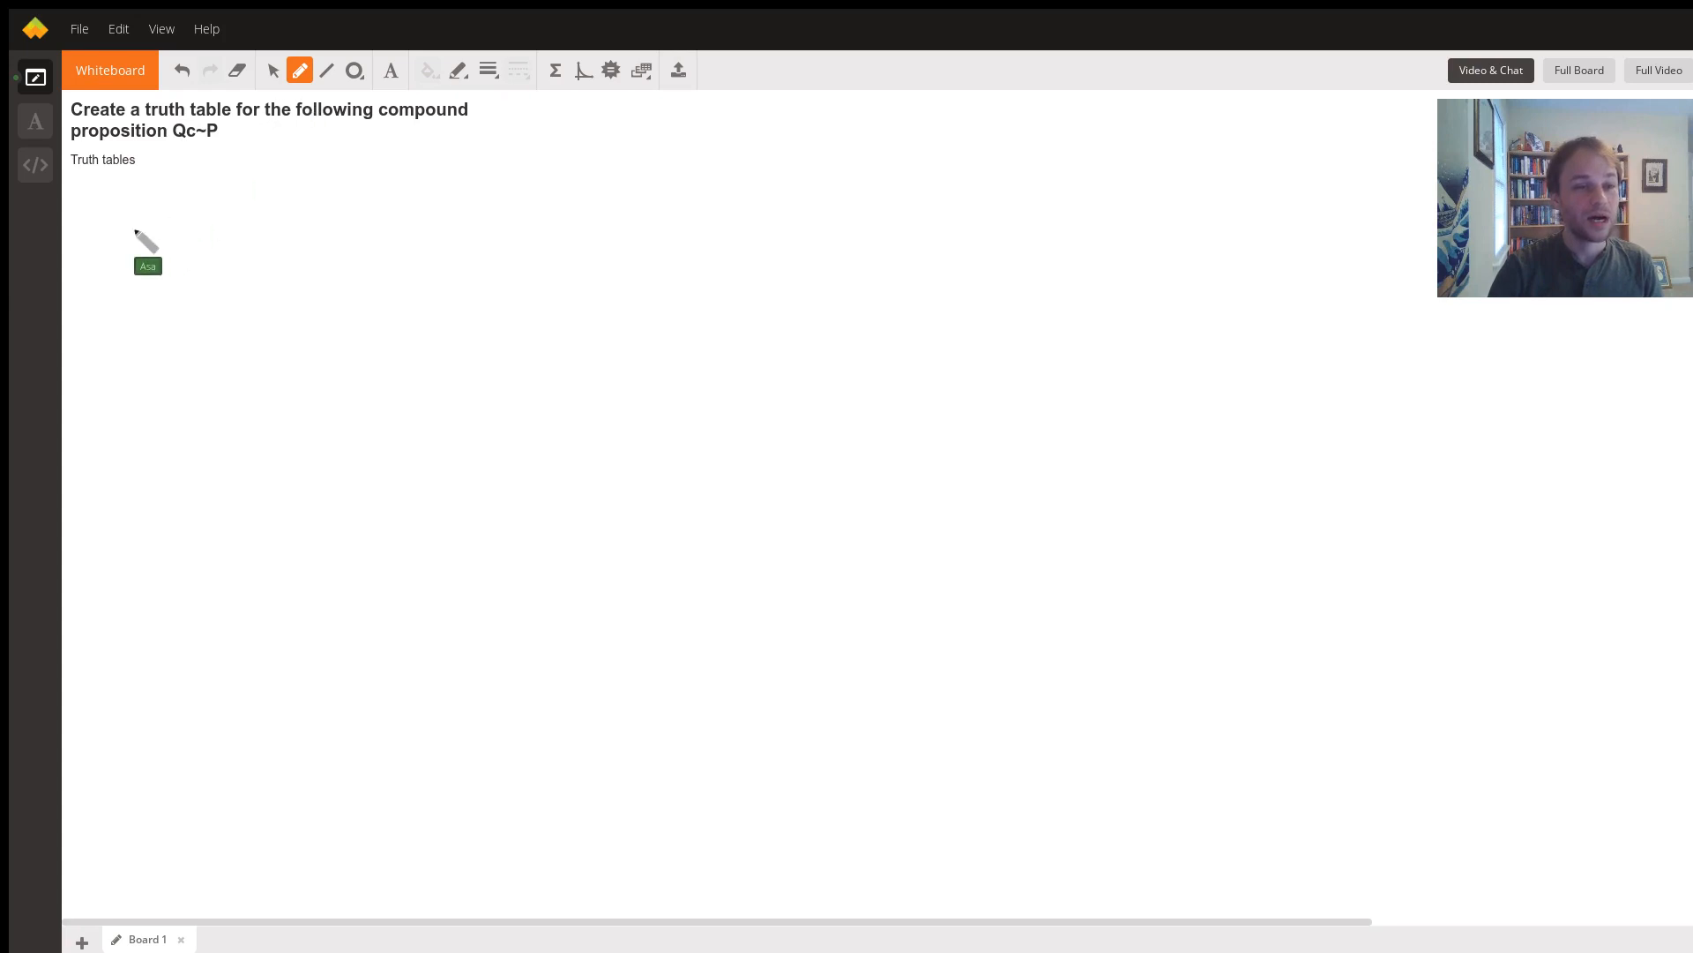
Sketch the arrow and horseshoe conditional symbols, then erase the sketch.
{"action": "left_click_drag", "start_coordinate": [118, 222], "coordinate": [173, 215]}
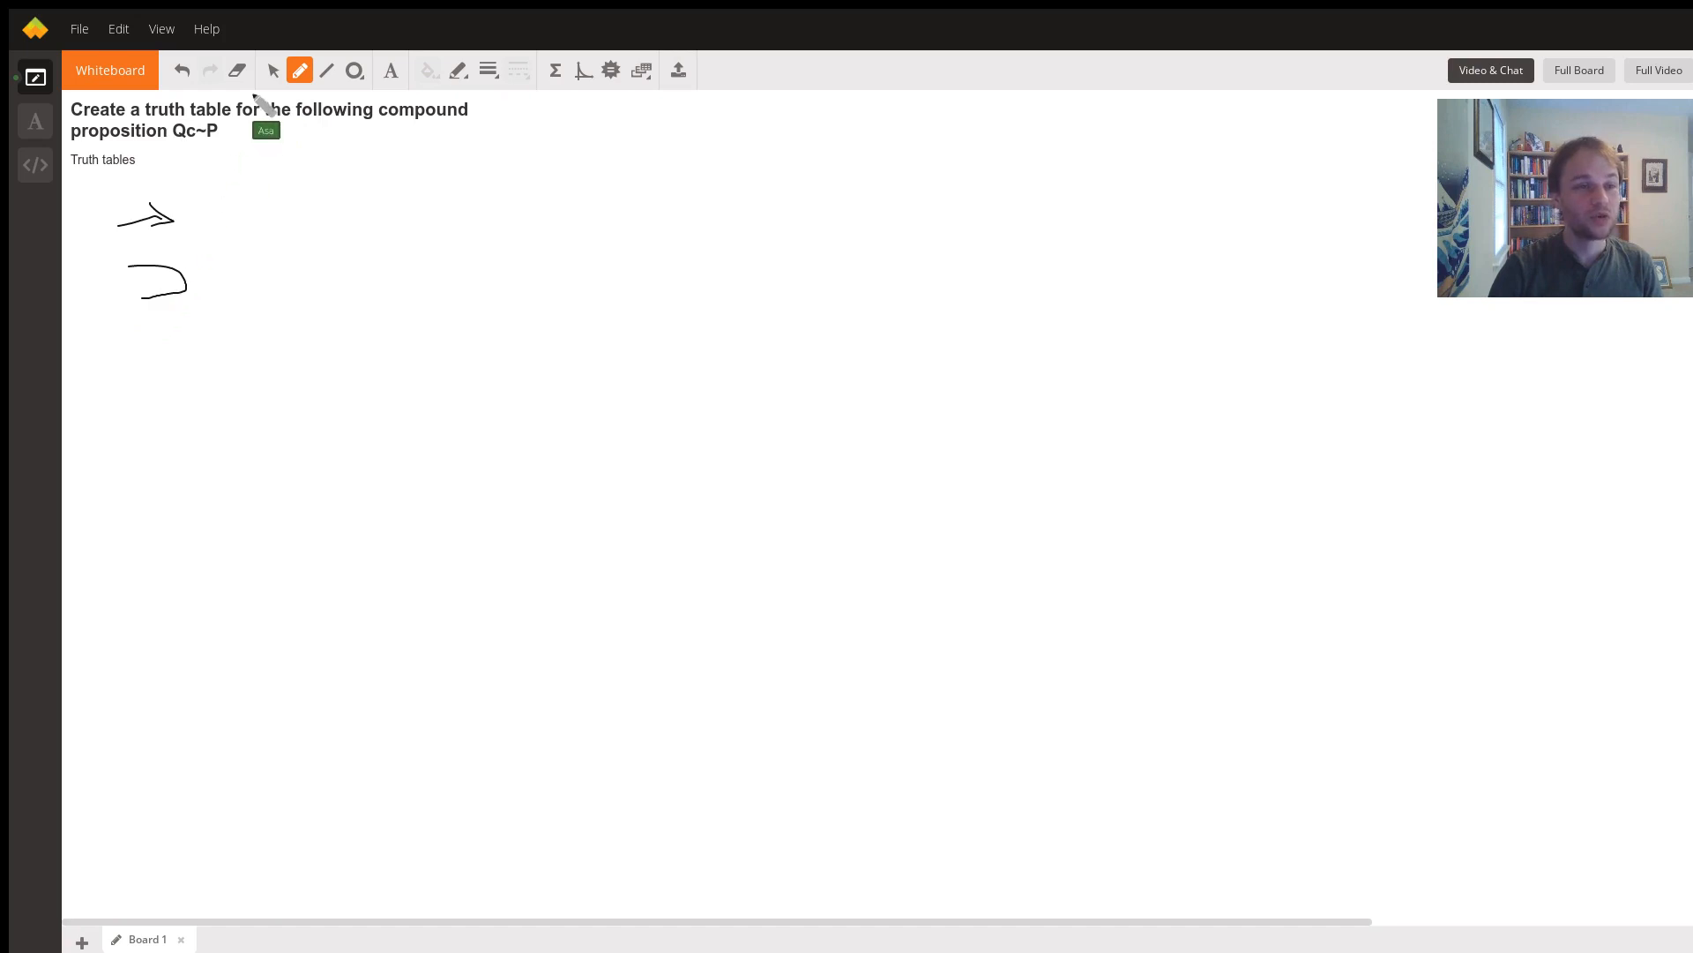
{"action": "left_click", "coordinate": [182, 71]}
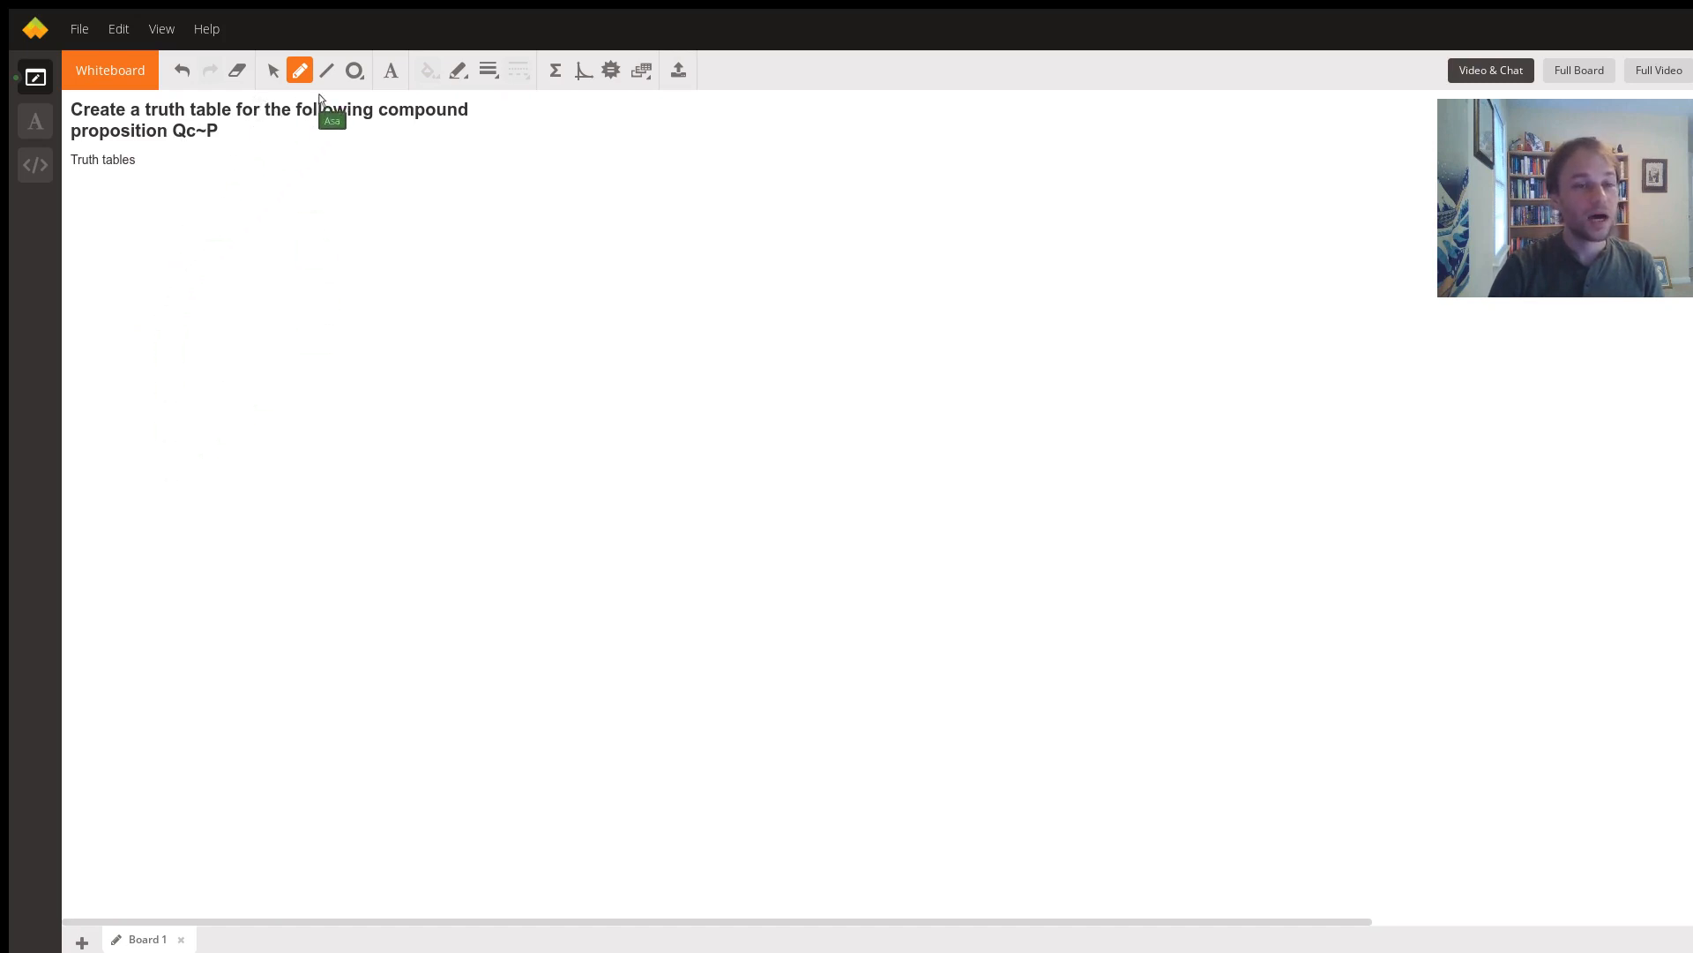
{"action": "mouse_move", "coordinate": [665, 284]}
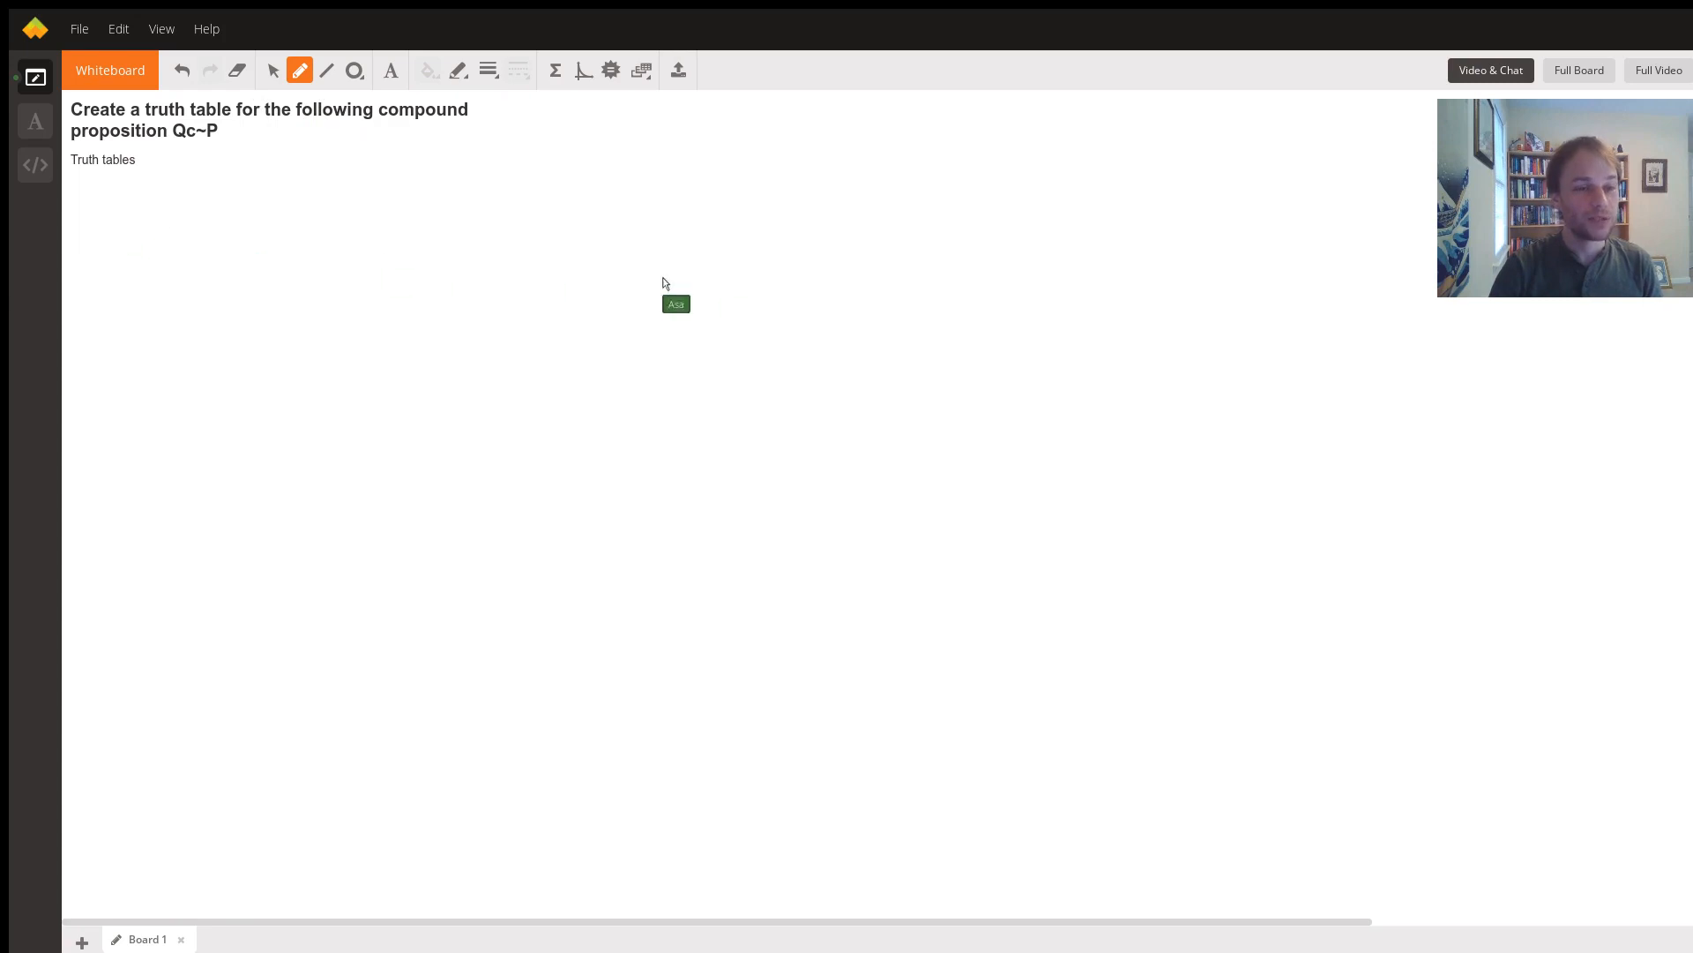
Write the proposition Q>(~P) below the Truth tables heading.
{"action": "type", "text": "Q"}
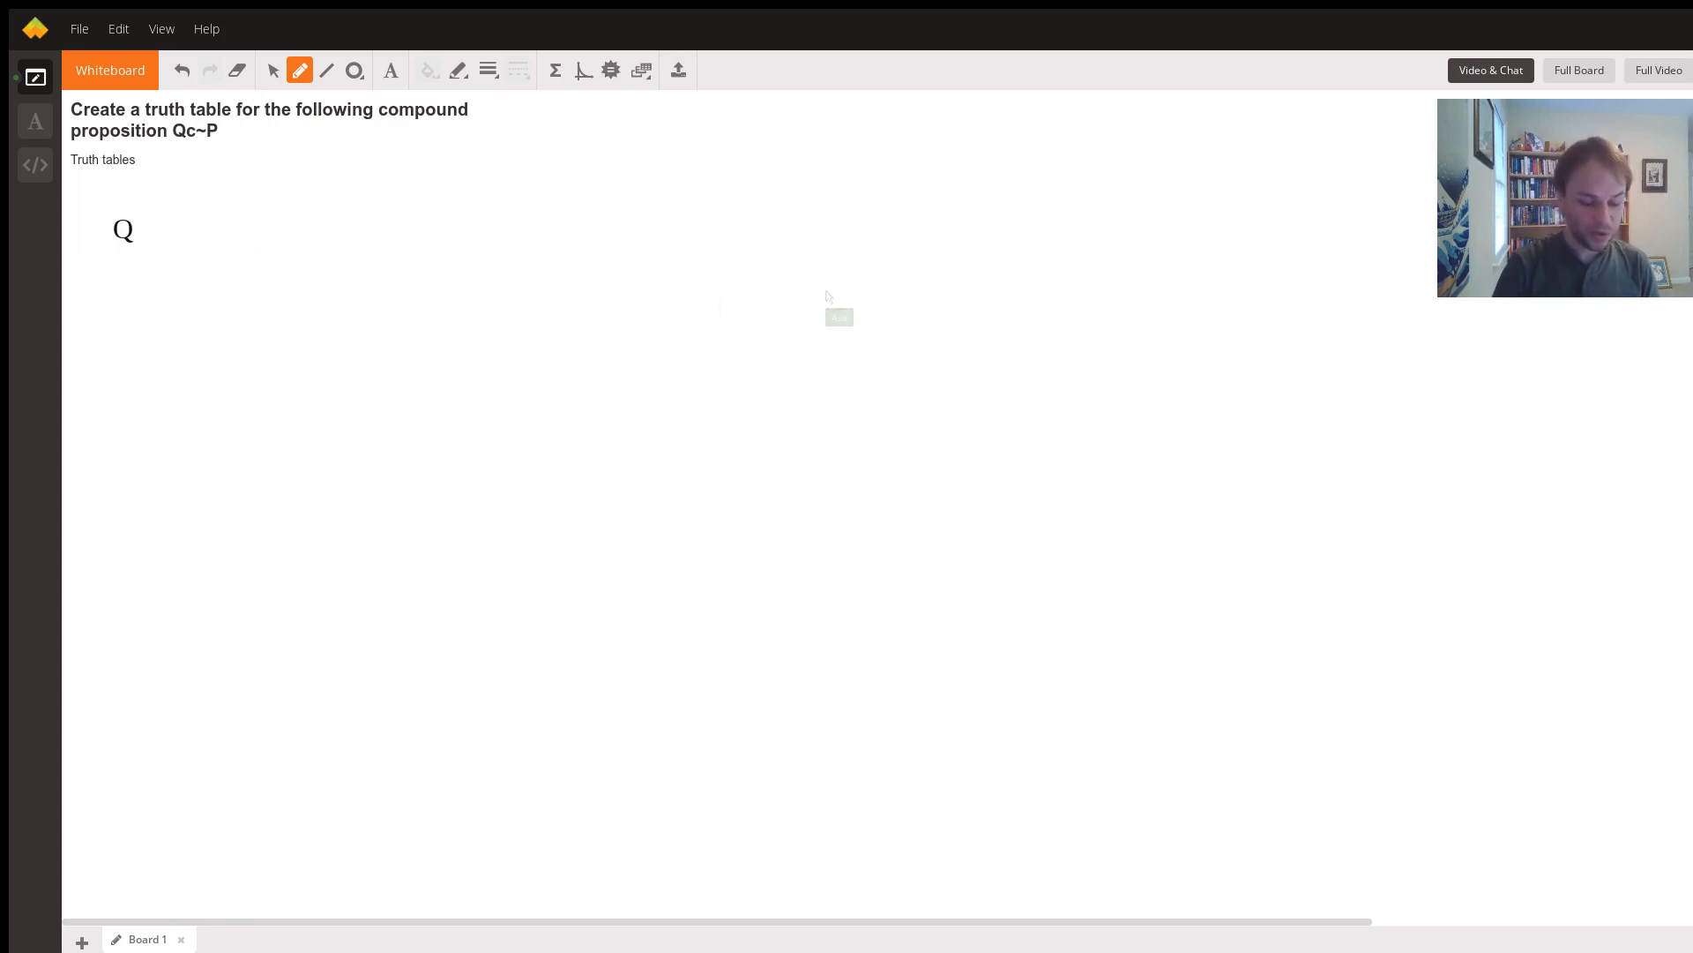
{"action": "type", "text": ">"}
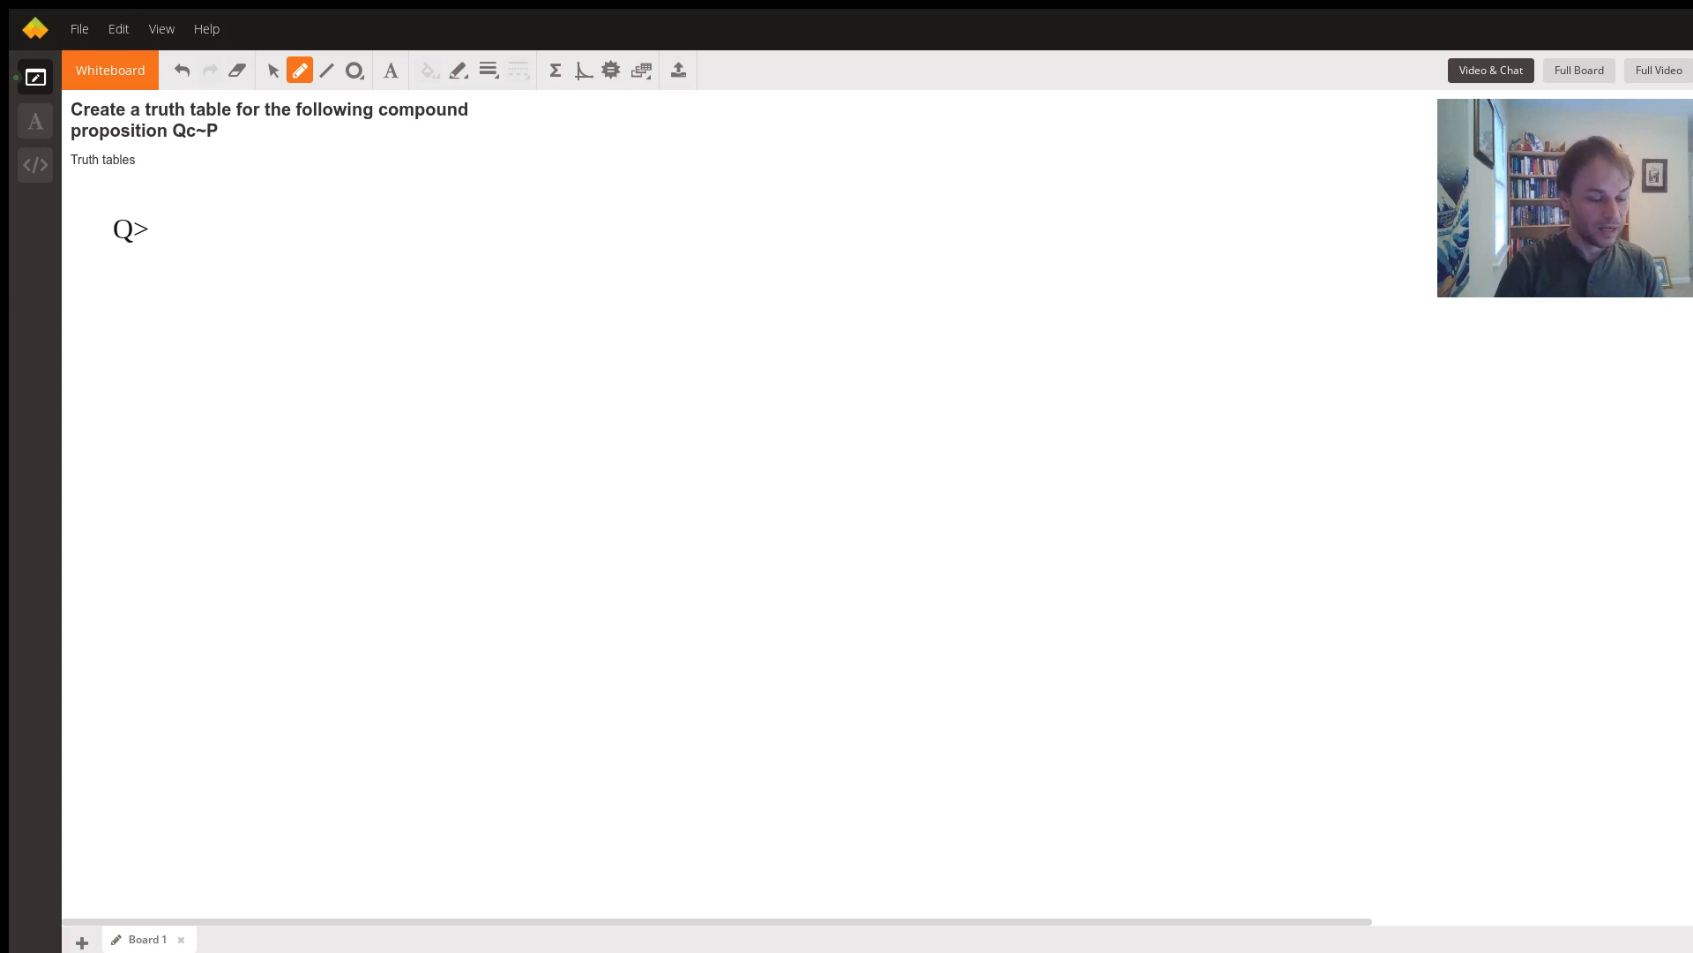
{"action": "type", "text": "~P"}
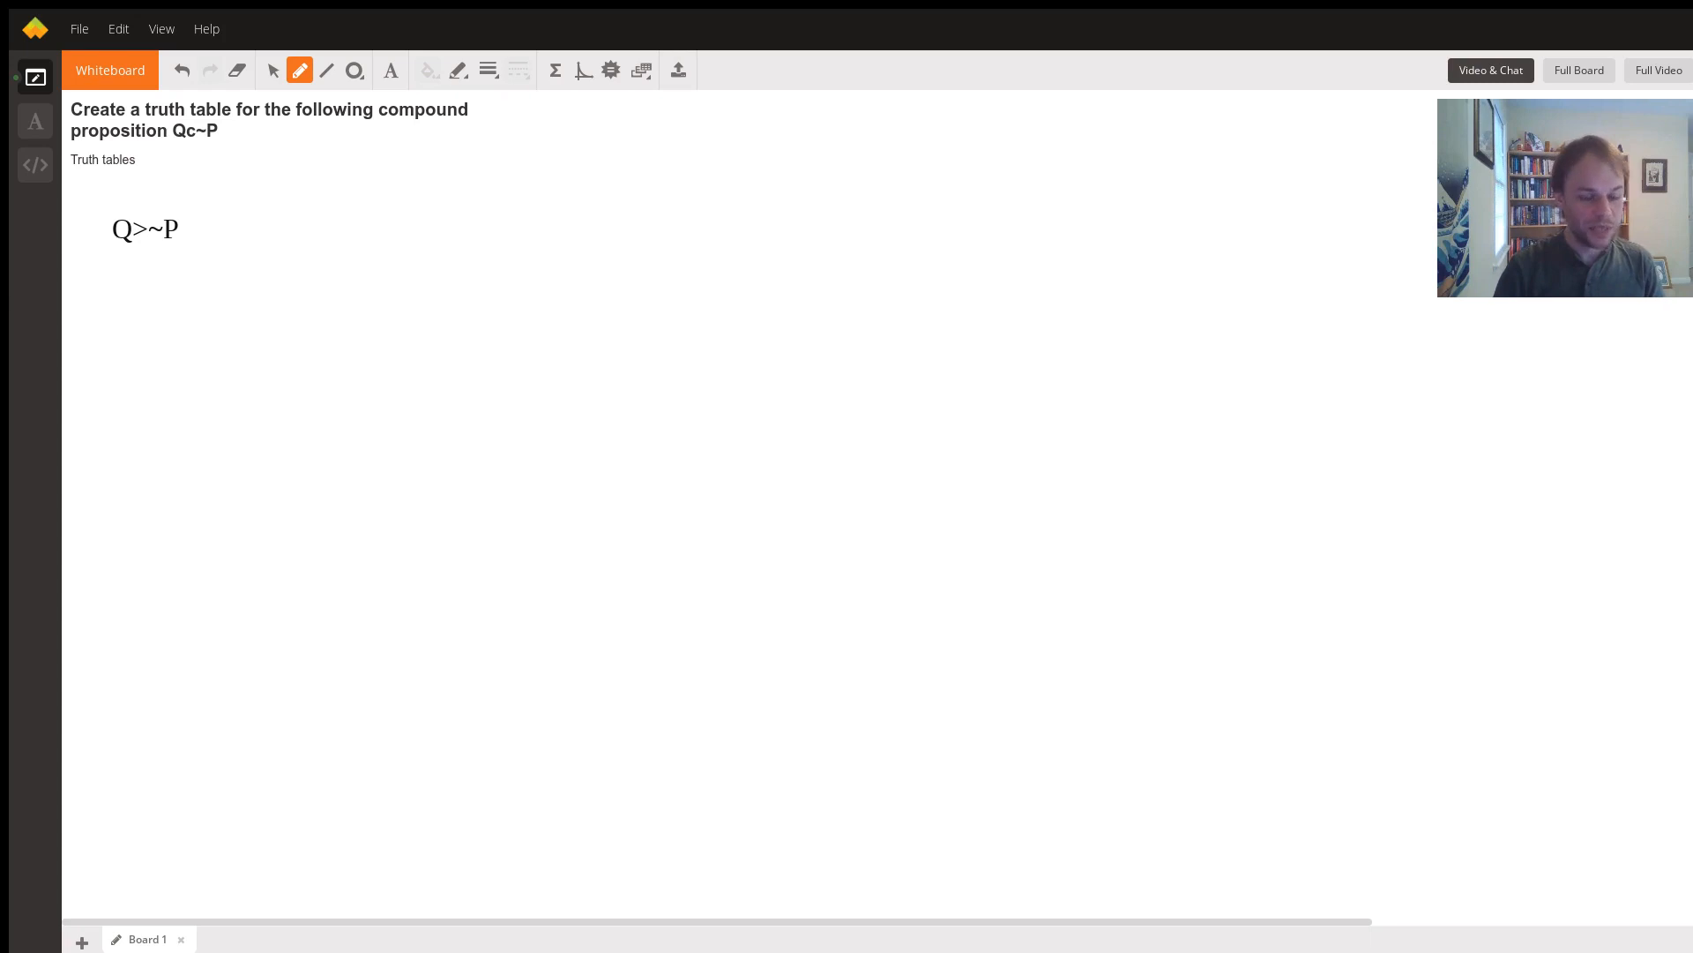
{"action": "type", "text": "("}
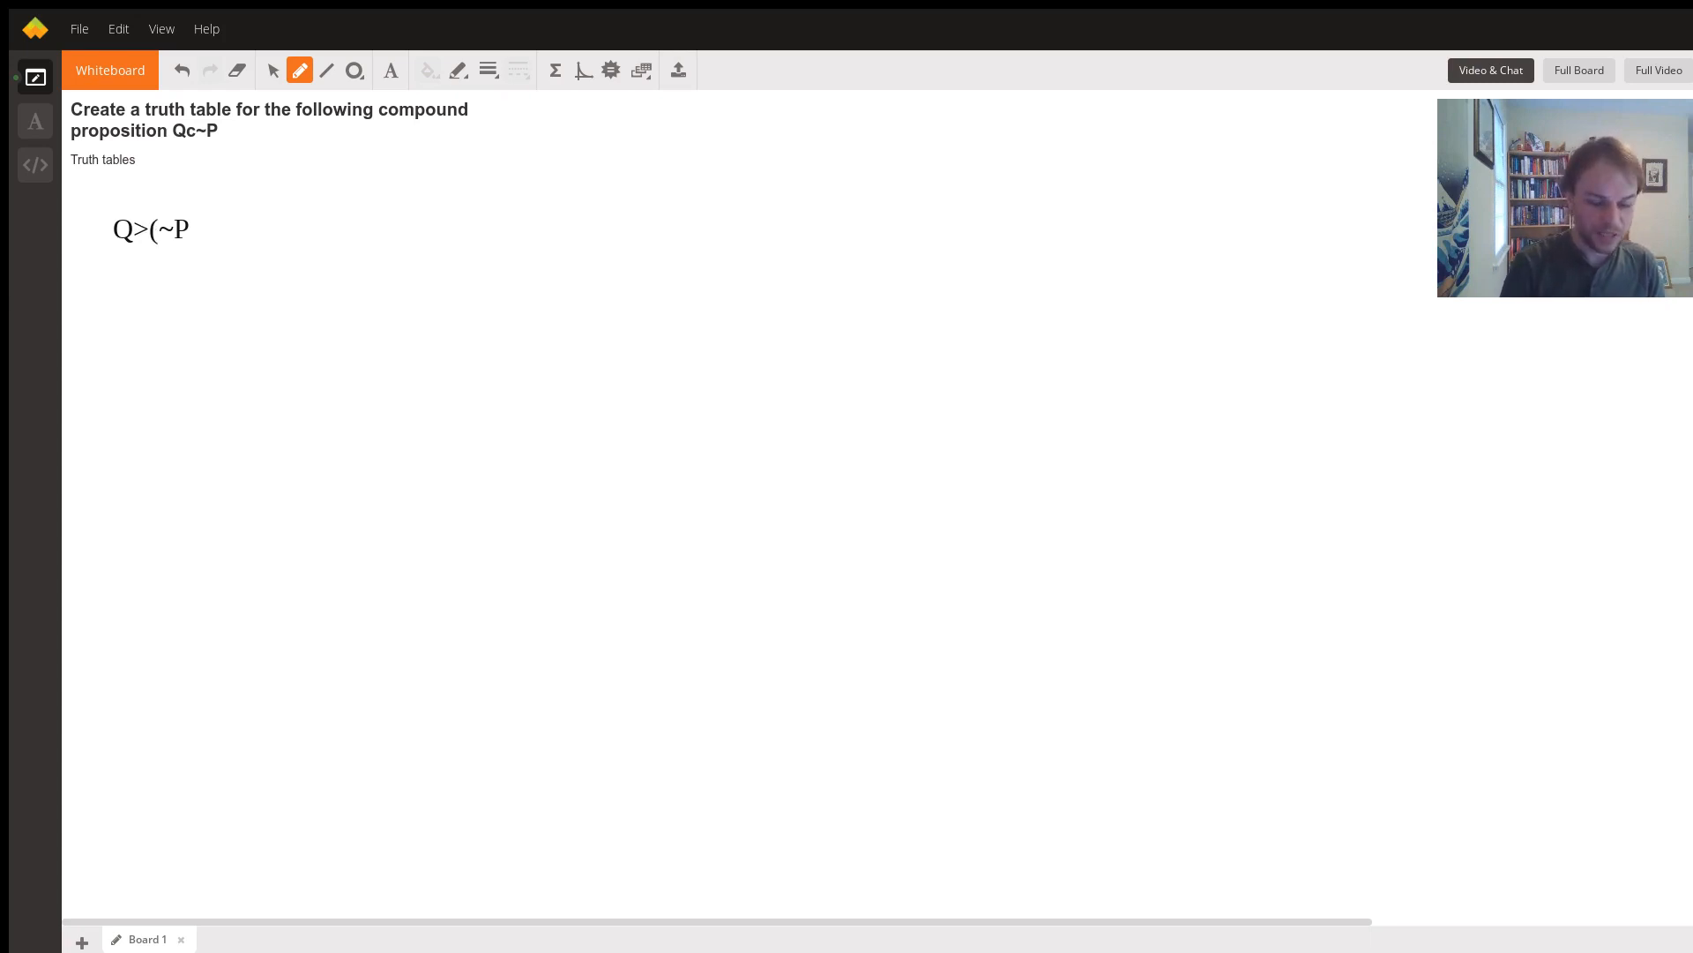
{"action": "type", "text": ")"}
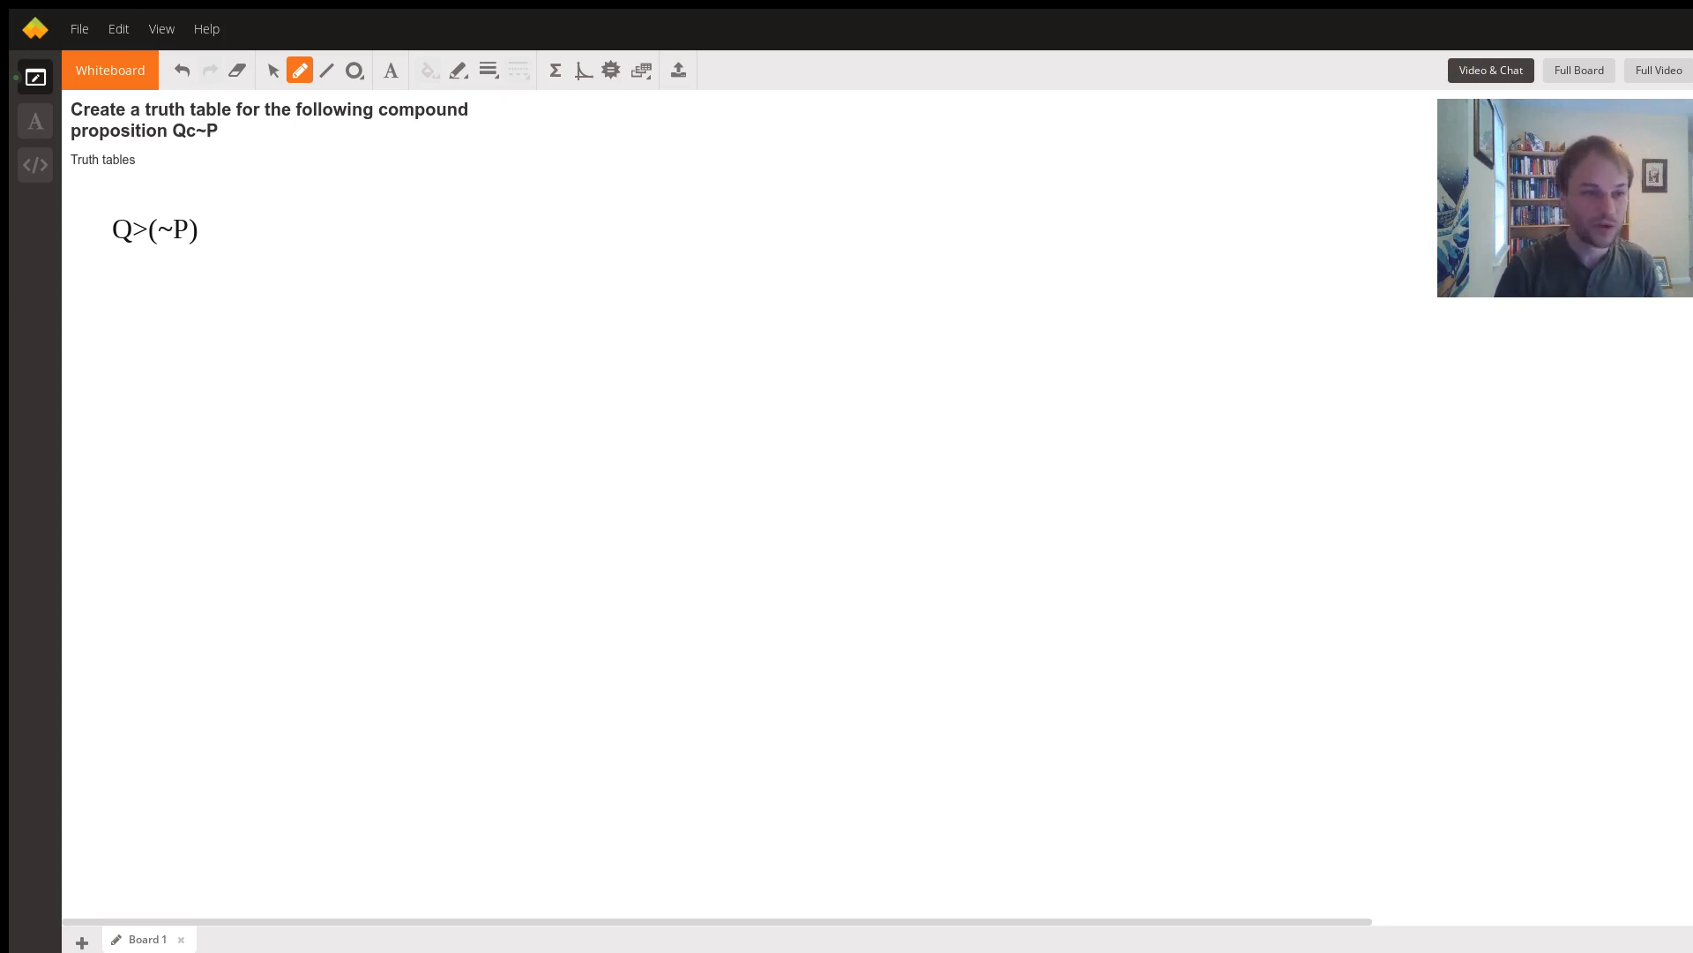
Fill T/F rows under Q and P and begin the negation column with F.
{"action": "type", "text": "T"}
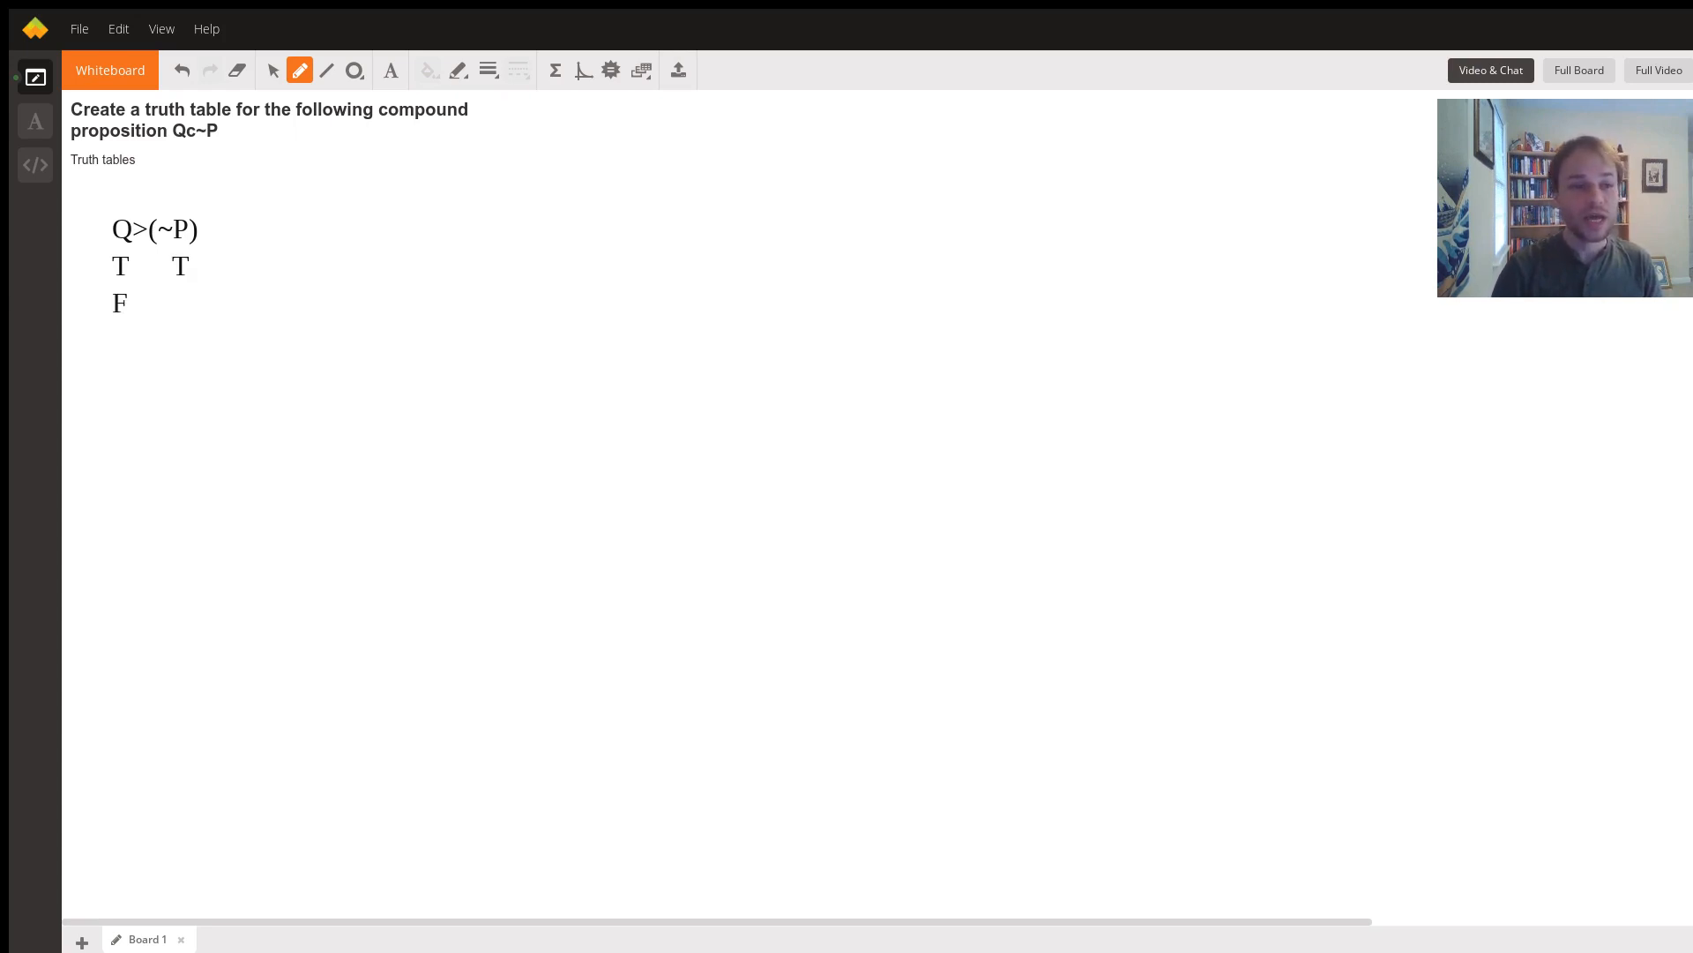
{"action": "type", "text": "T"}
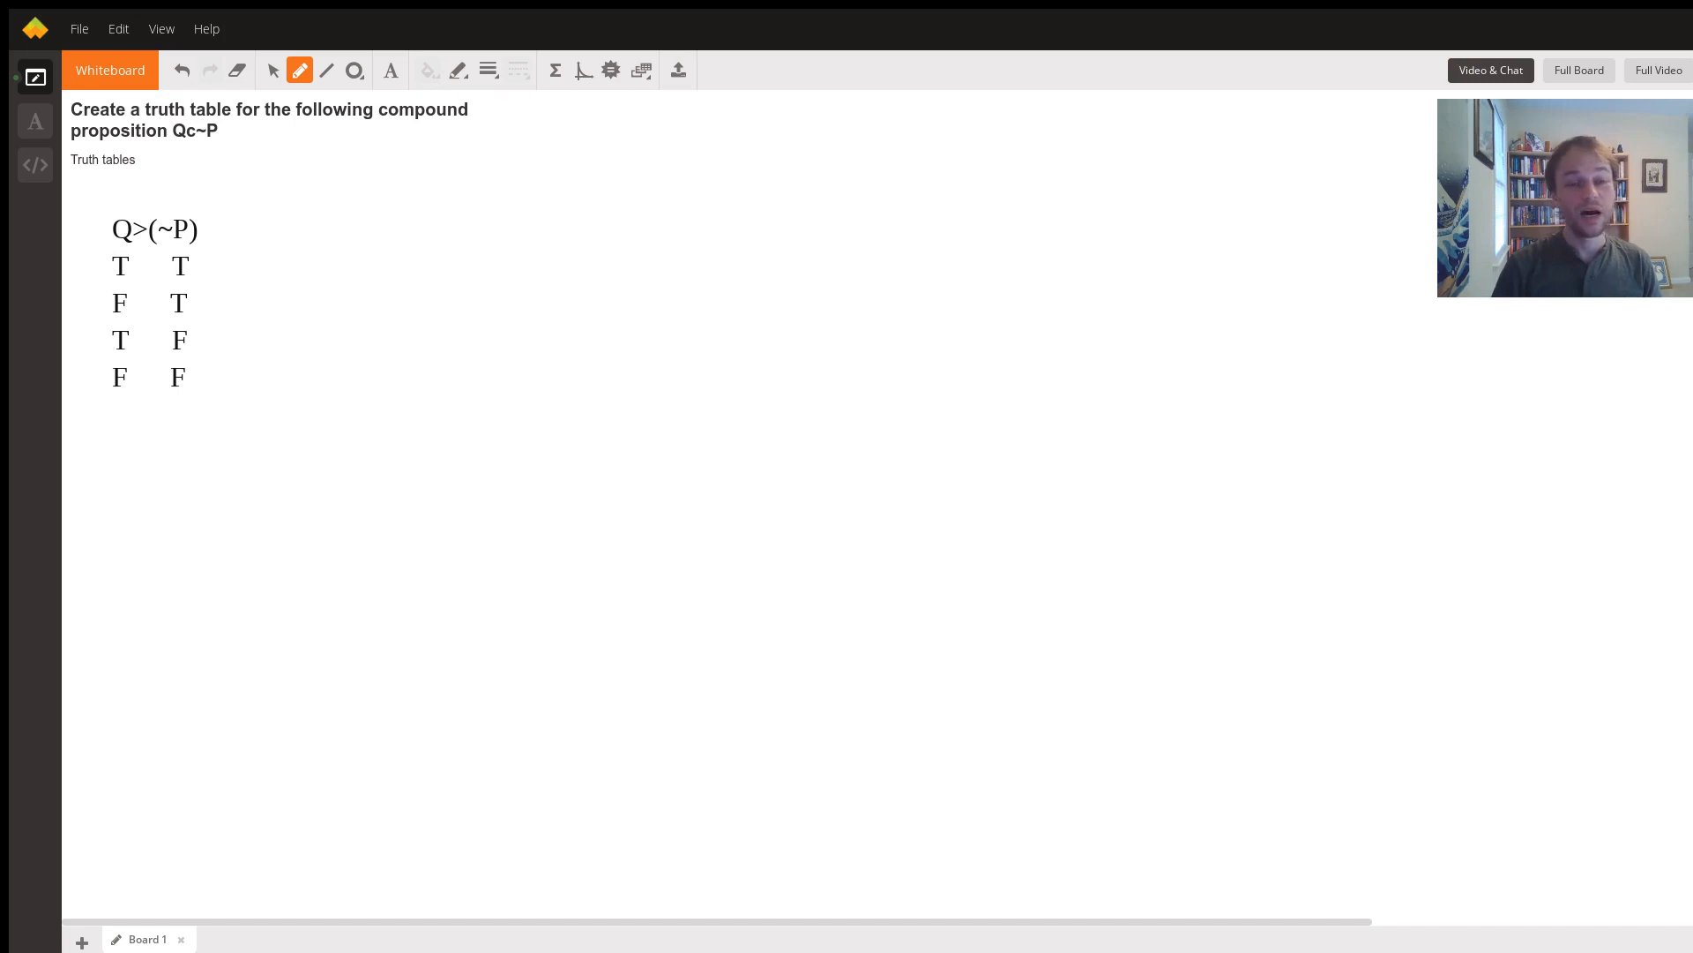
{"action": "mouse_move", "coordinate": [474, 285]}
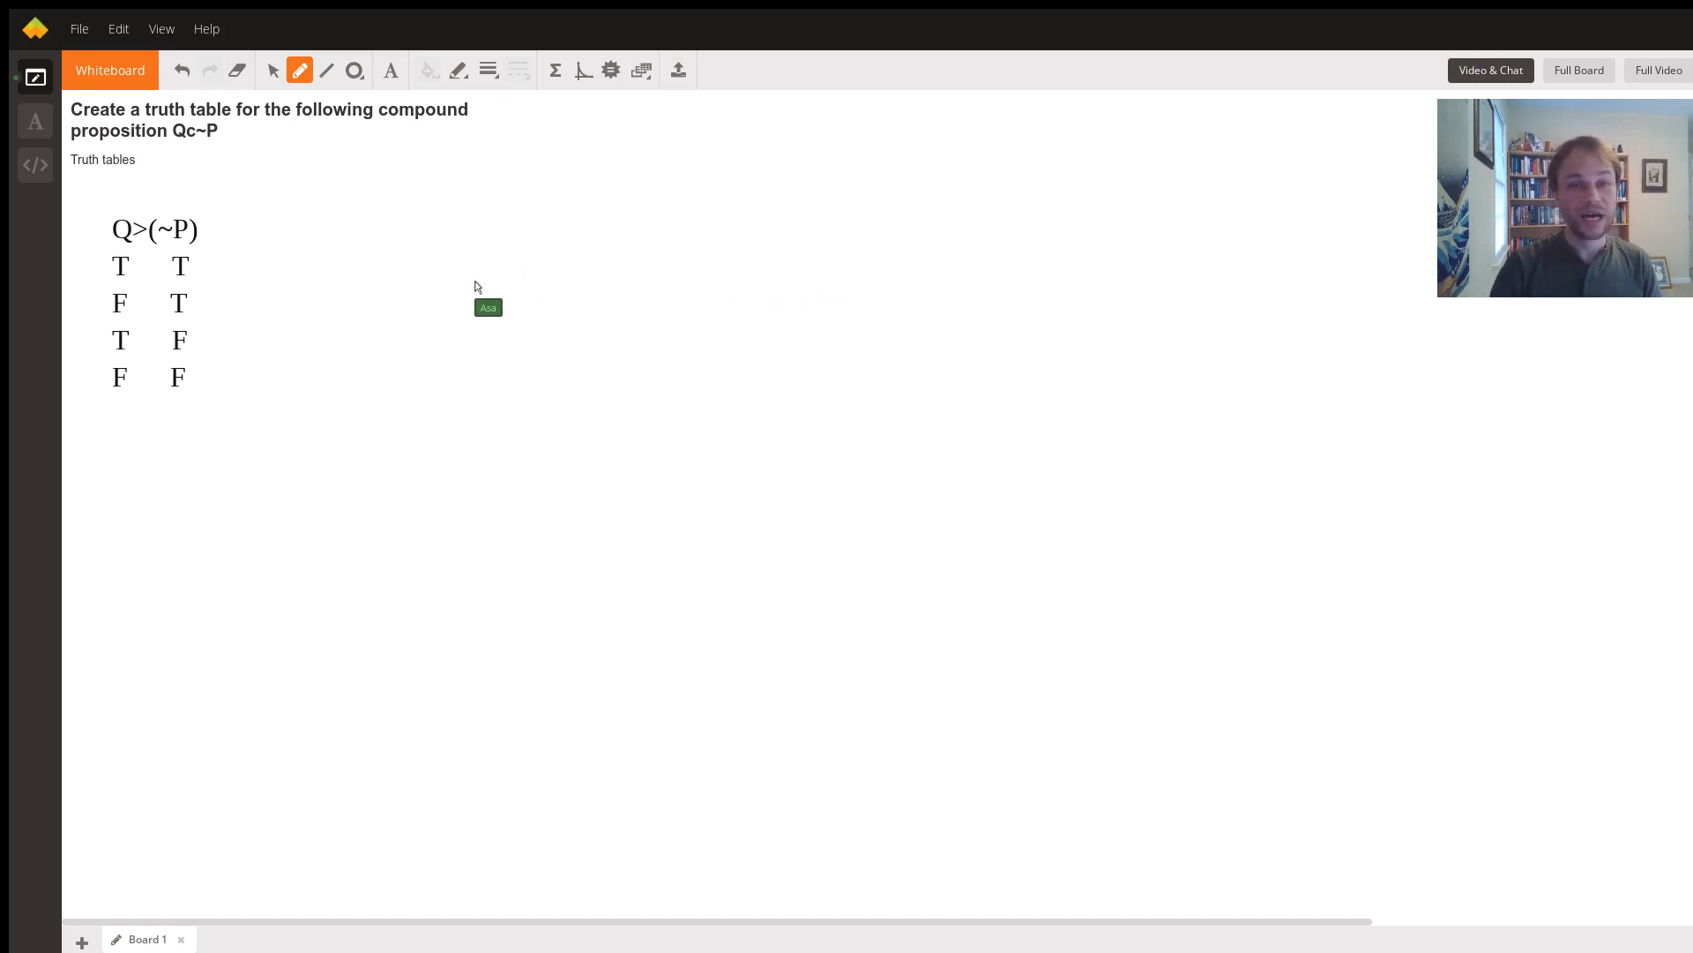
{"action": "mouse_move", "coordinate": [173, 234]}
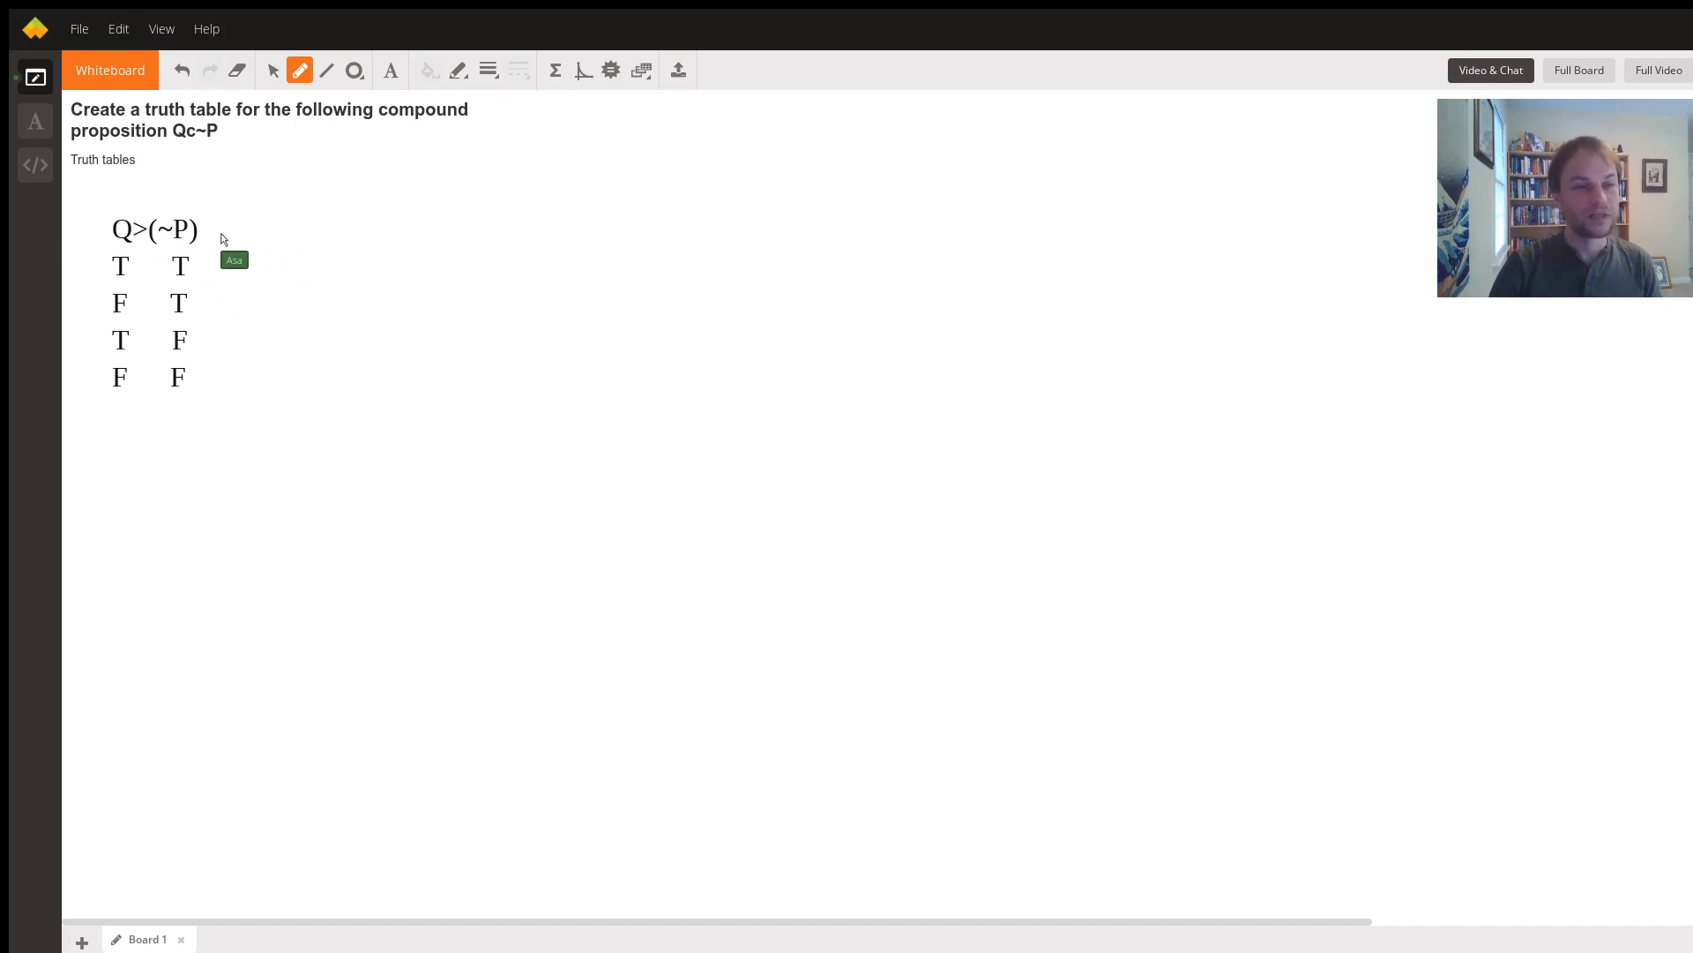
{"action": "mouse_move", "coordinate": [181, 235]}
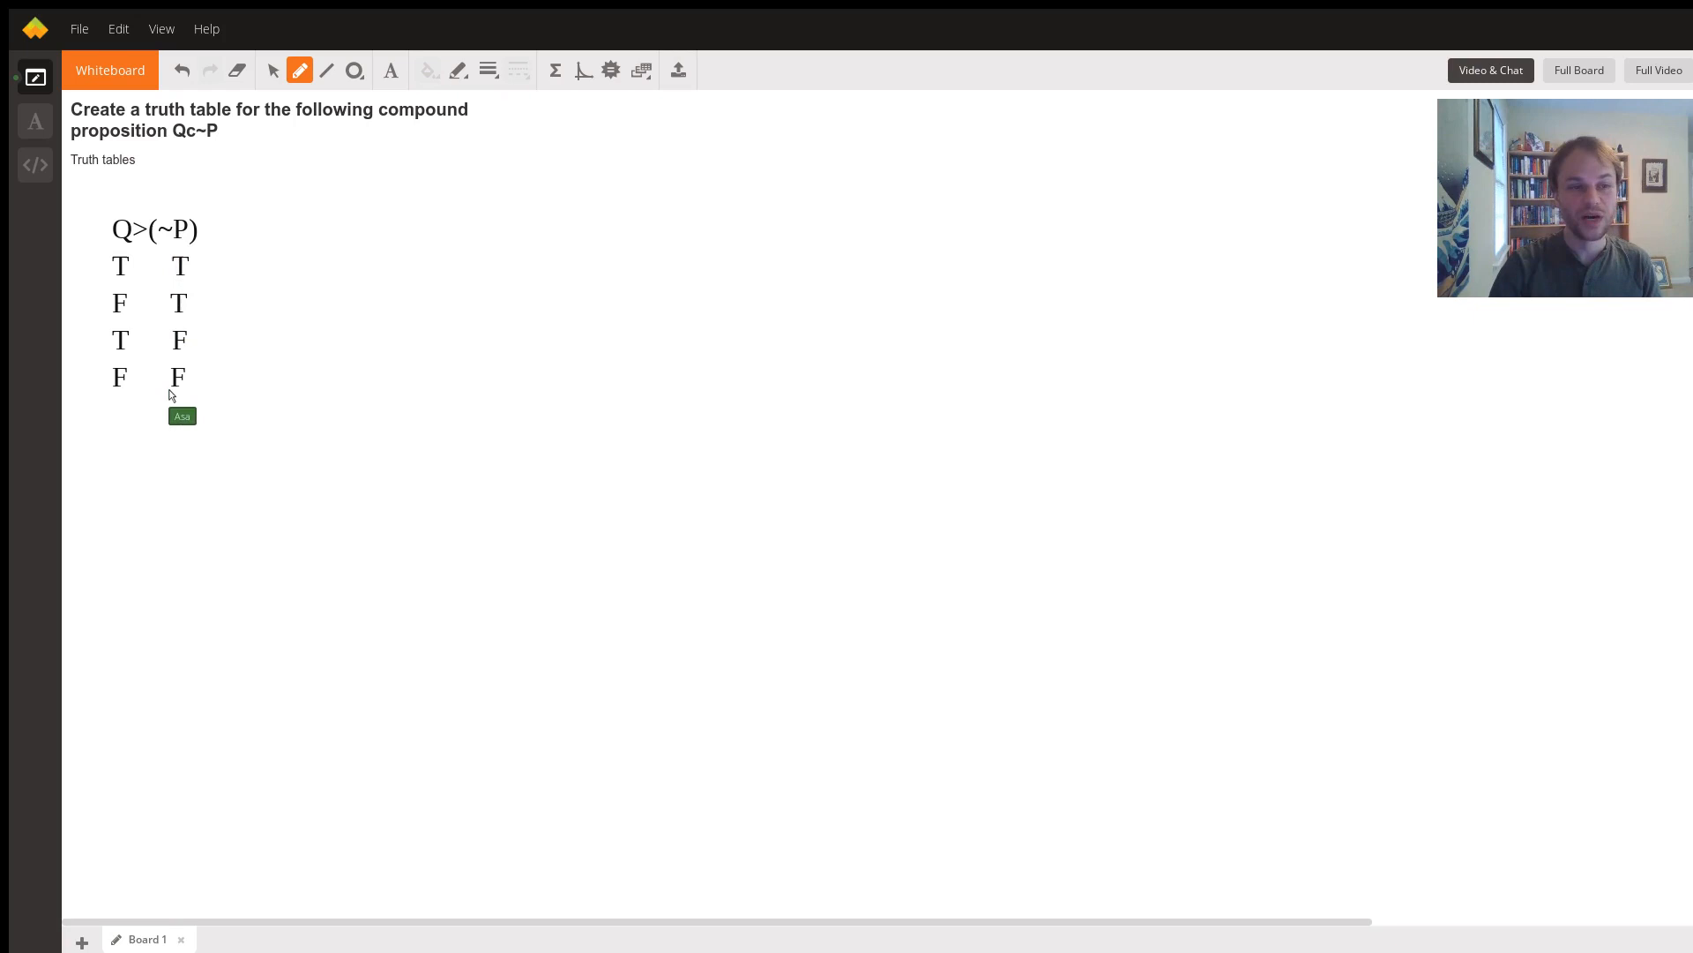
{"action": "mouse_move", "coordinate": [221, 240]}
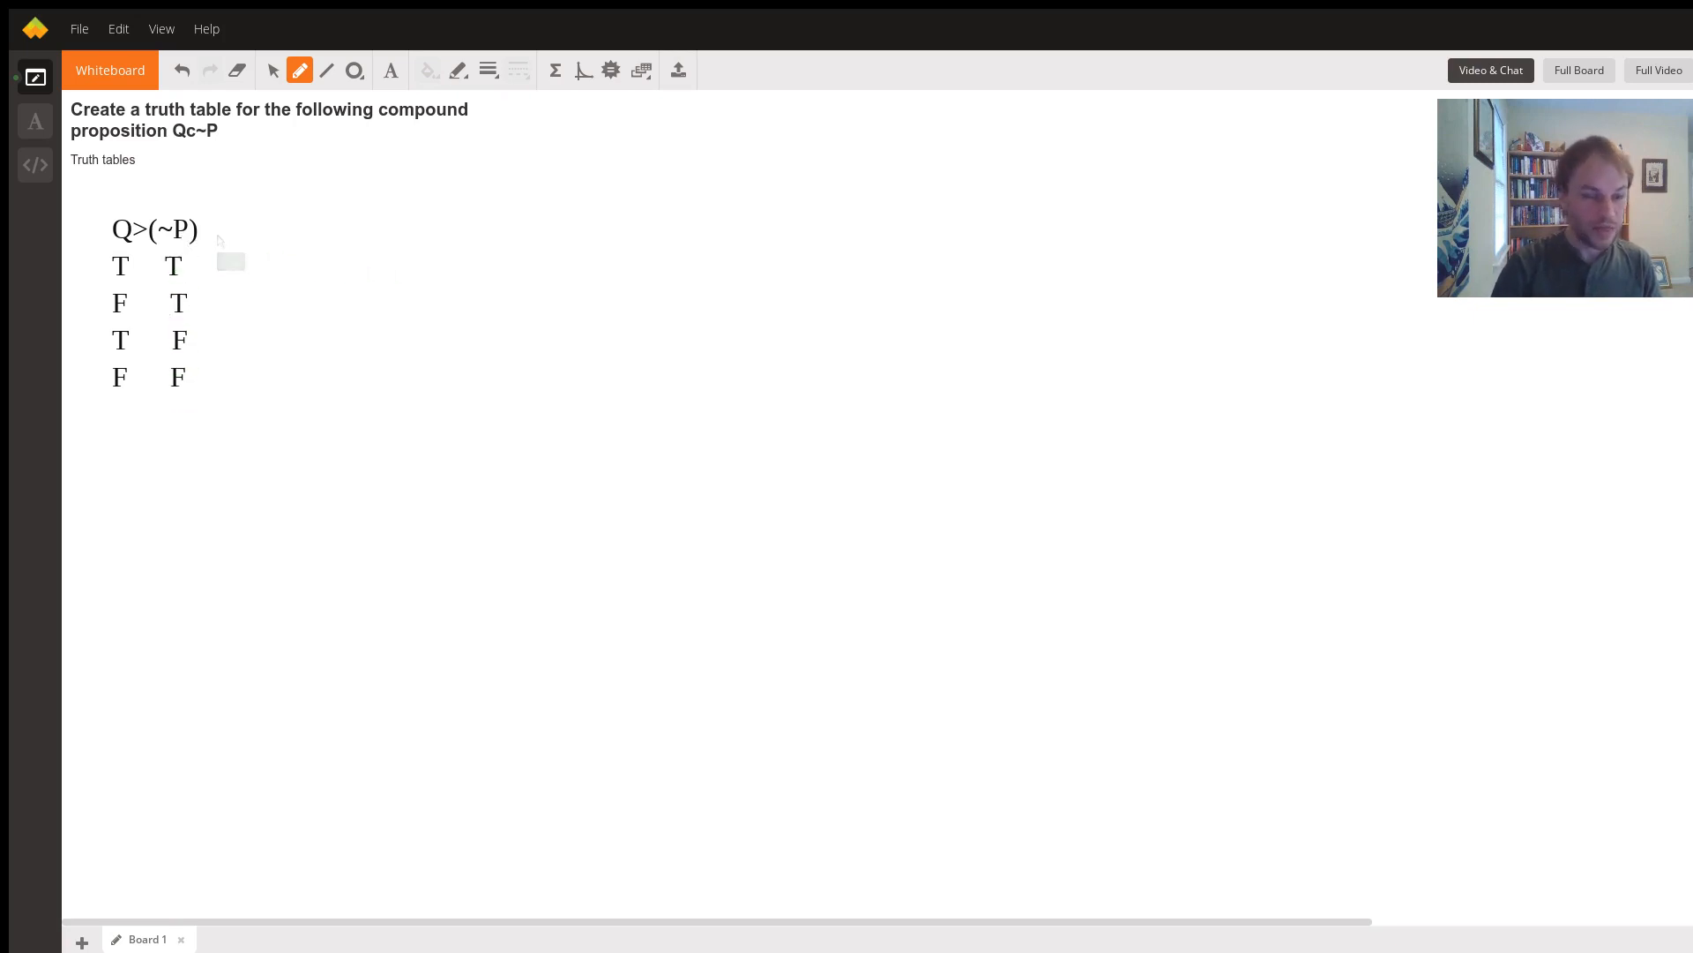
{"action": "type", "text": "F"}
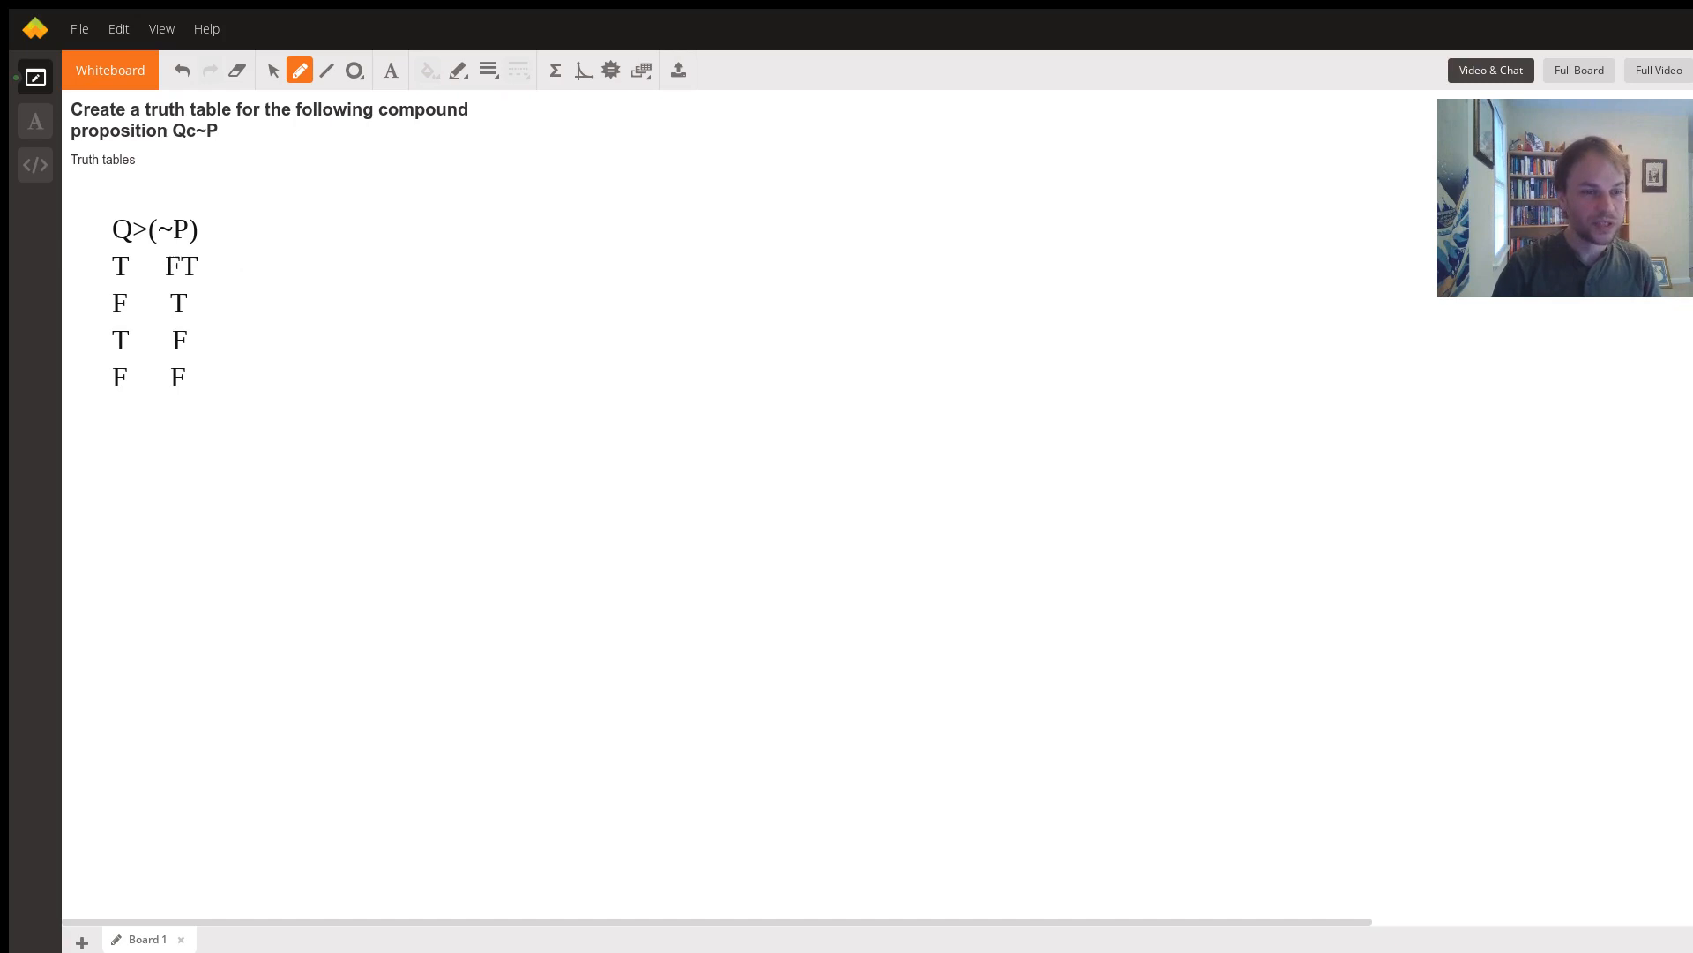
{"action": "left_click", "coordinate": [172, 302]}
{"action": "type", "text": "F"}
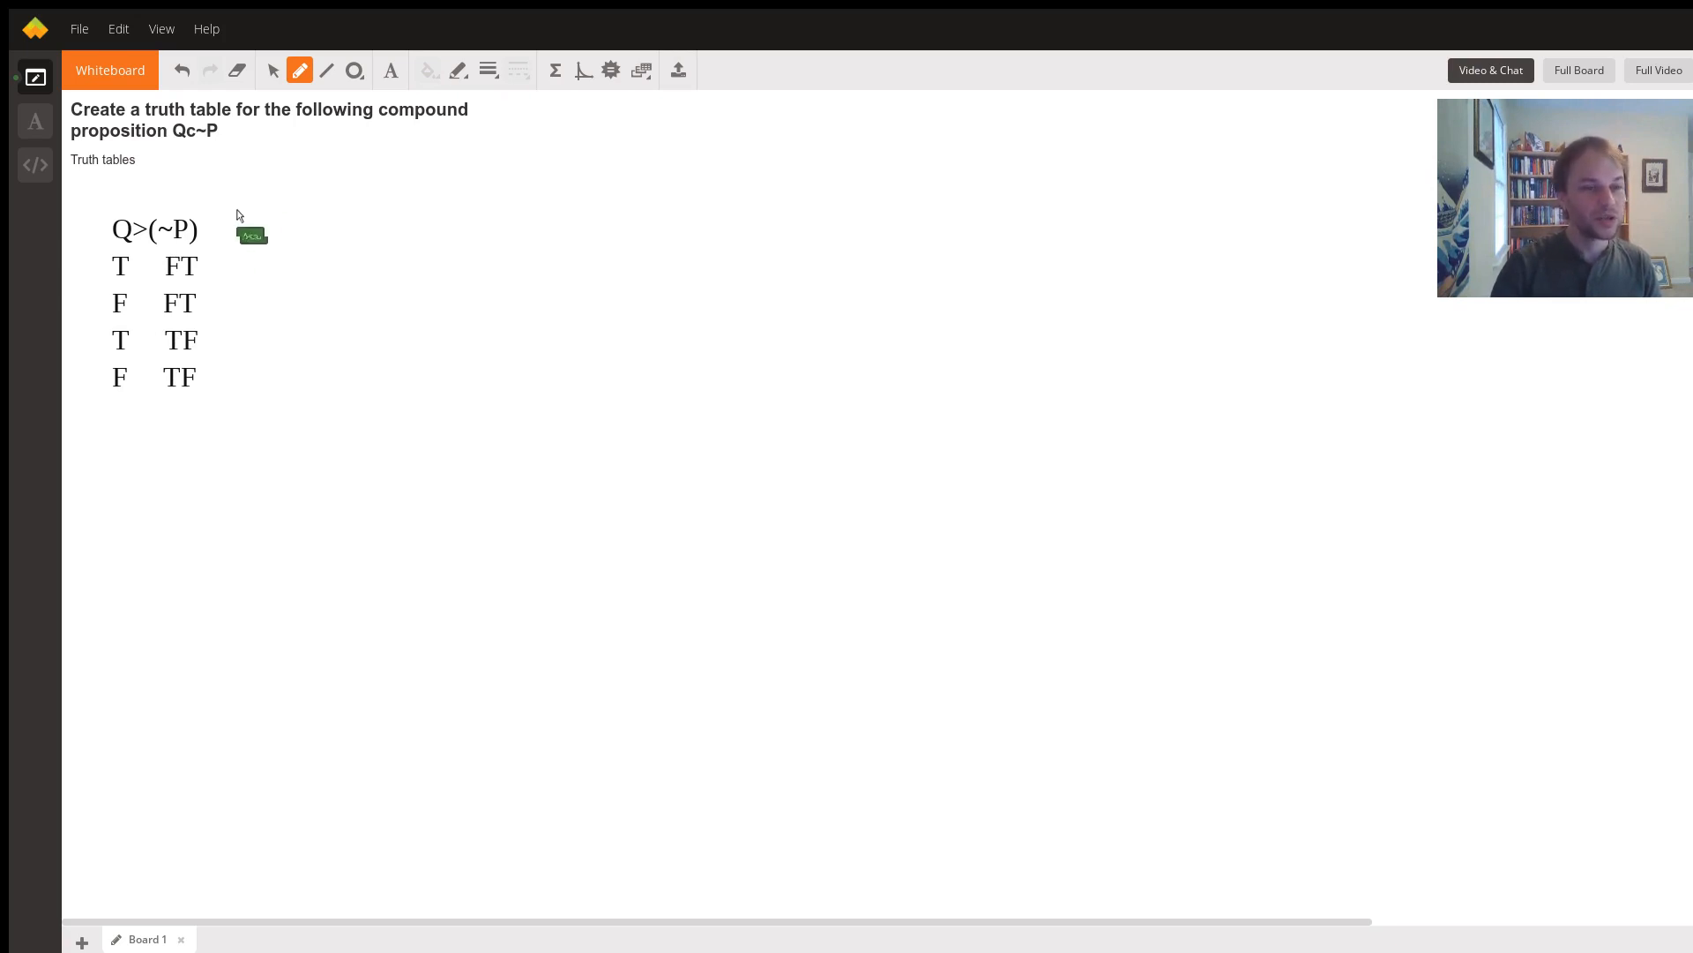
{"action": "mouse_move", "coordinate": [173, 393]}
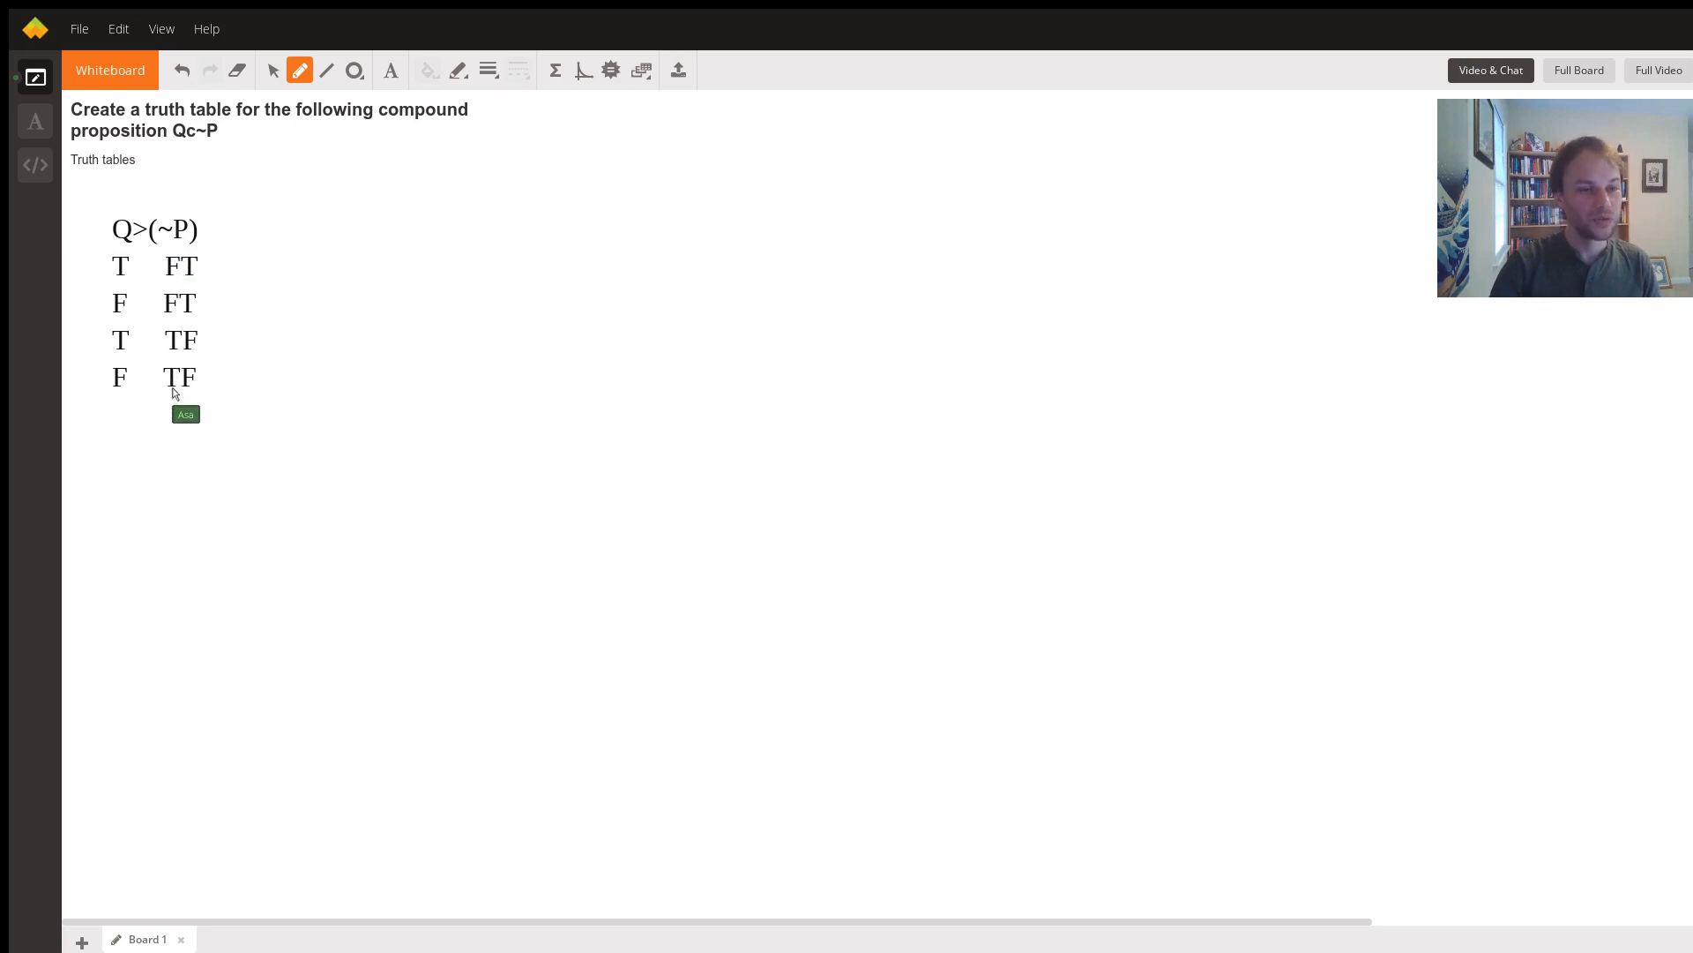
{"action": "mouse_move", "coordinate": [181, 305]}
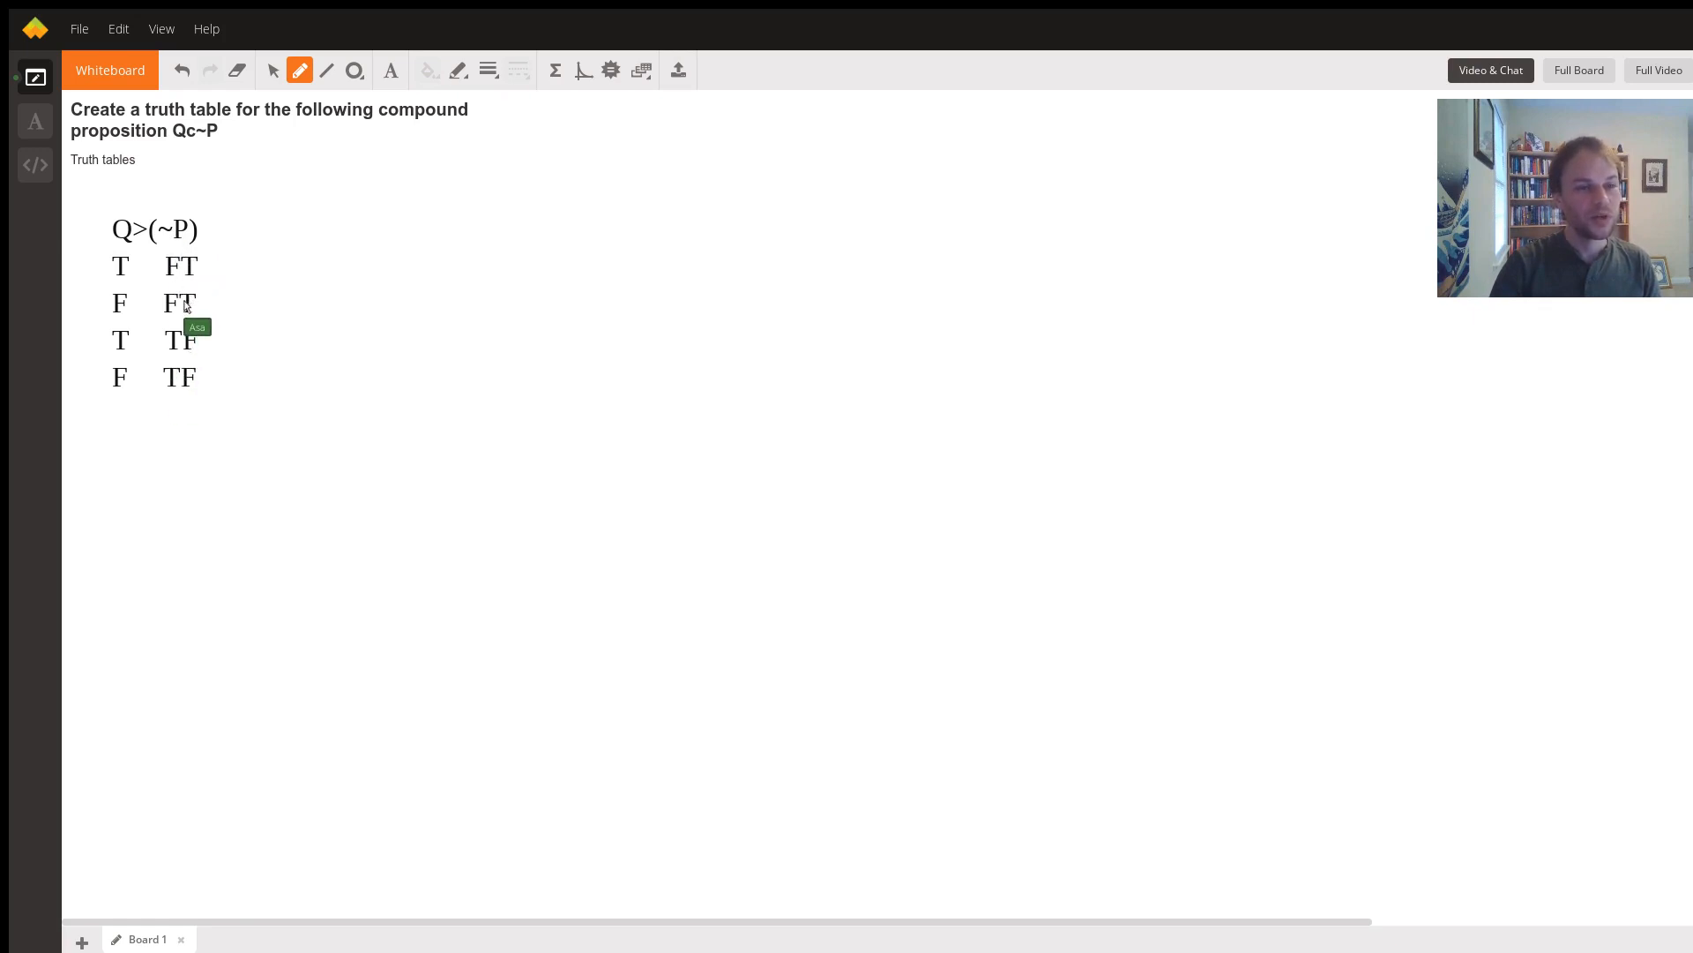
{"action": "mouse_move", "coordinate": [188, 361]}
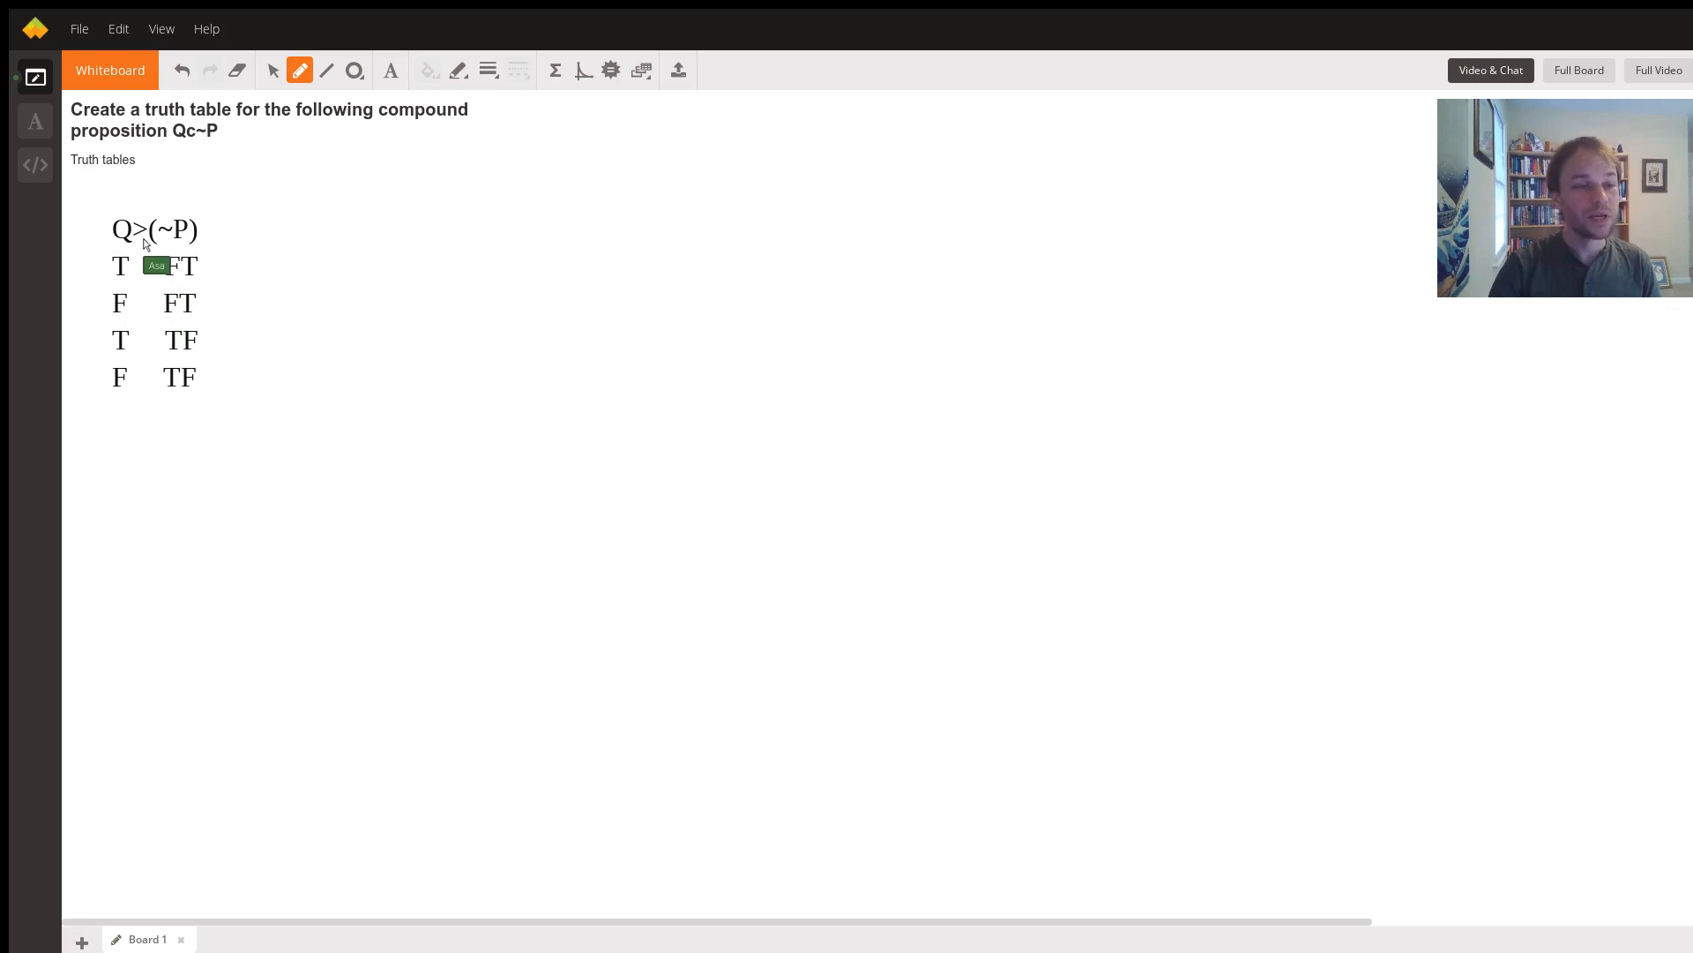
{"action": "mouse_move", "coordinate": [141, 268]}
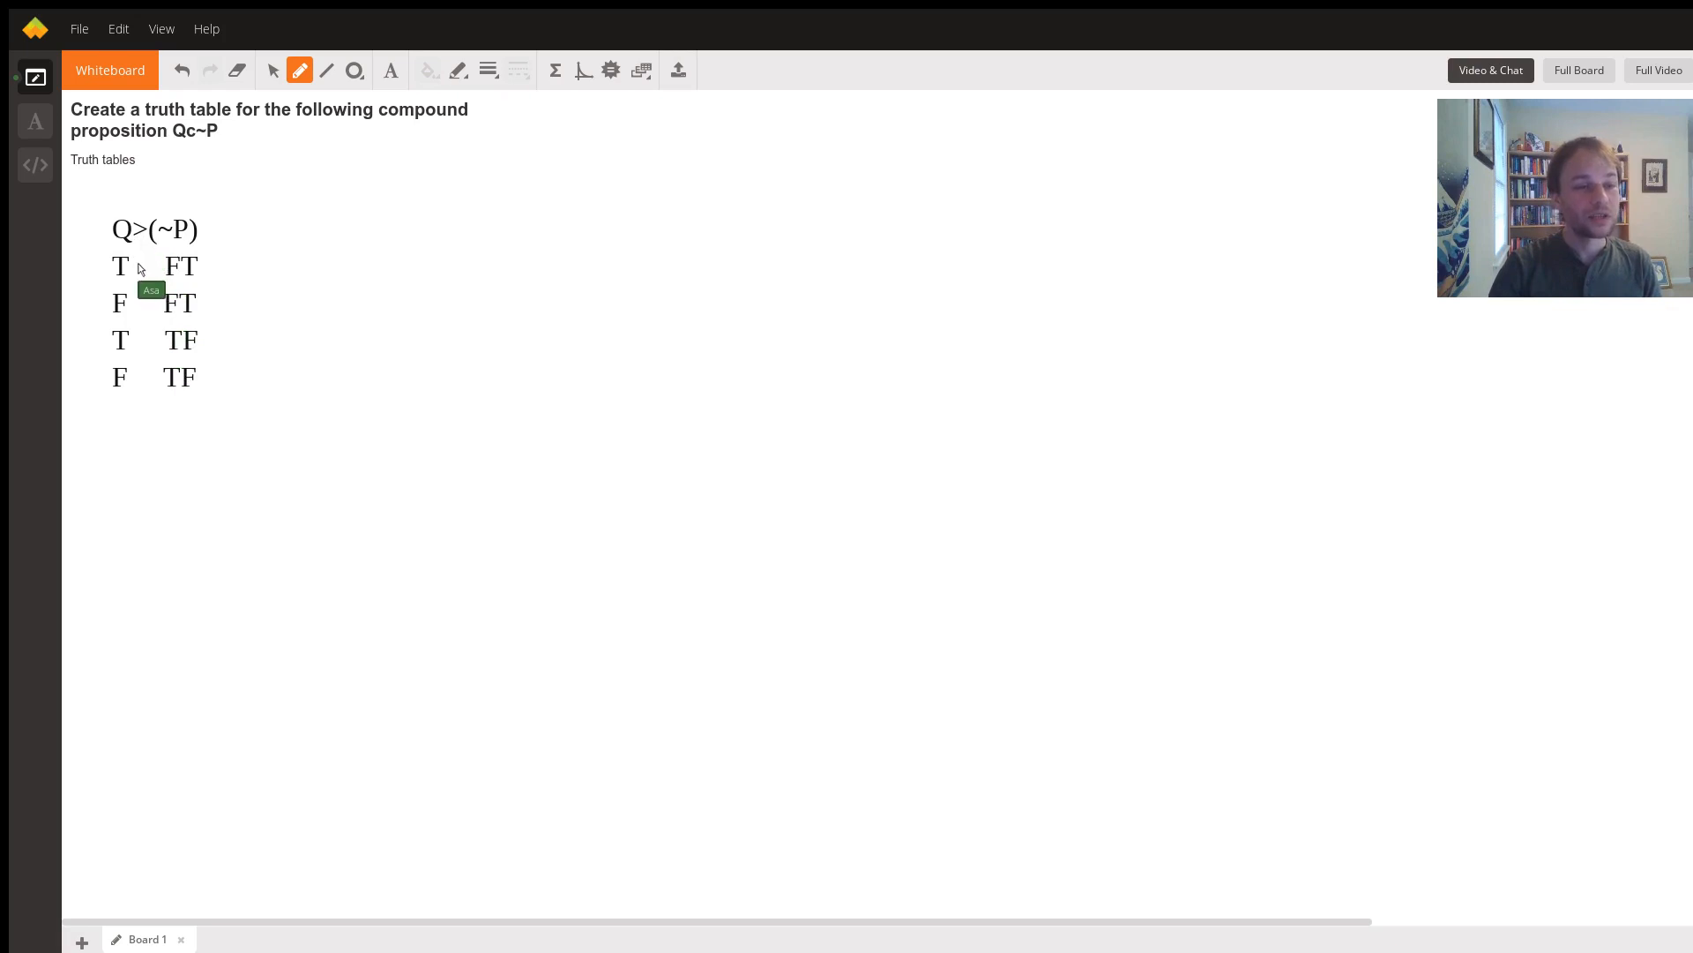
{"action": "mouse_move", "coordinate": [208, 263]}
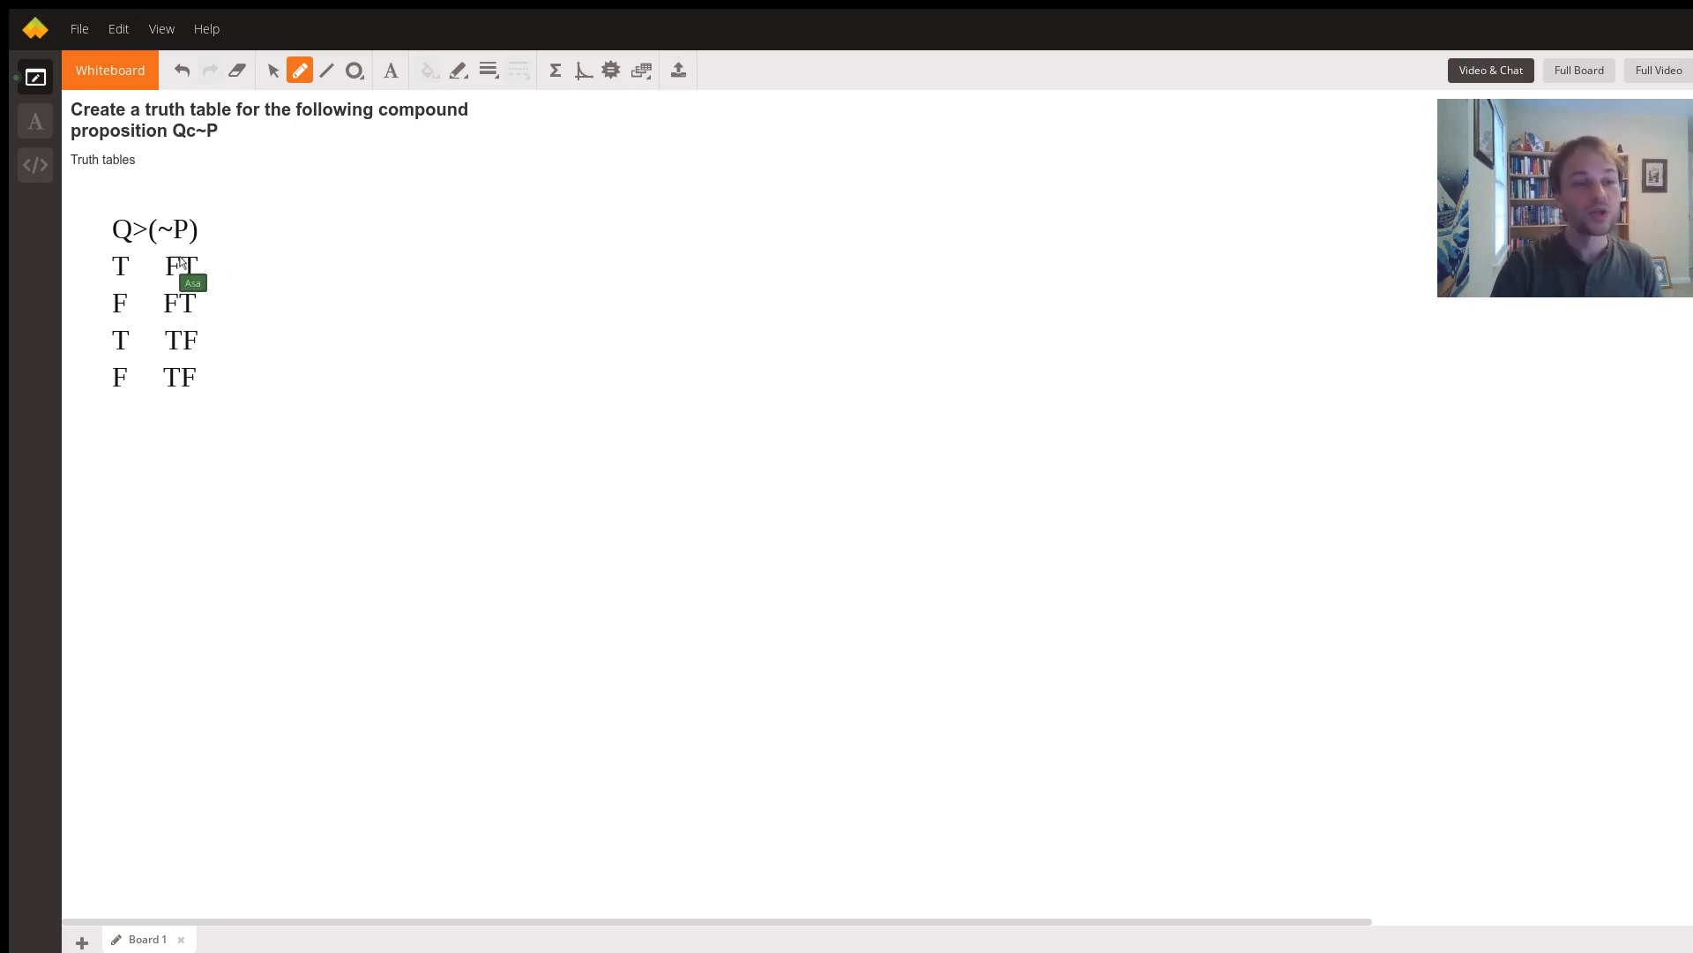
{"action": "mouse_move", "coordinate": [134, 235]}
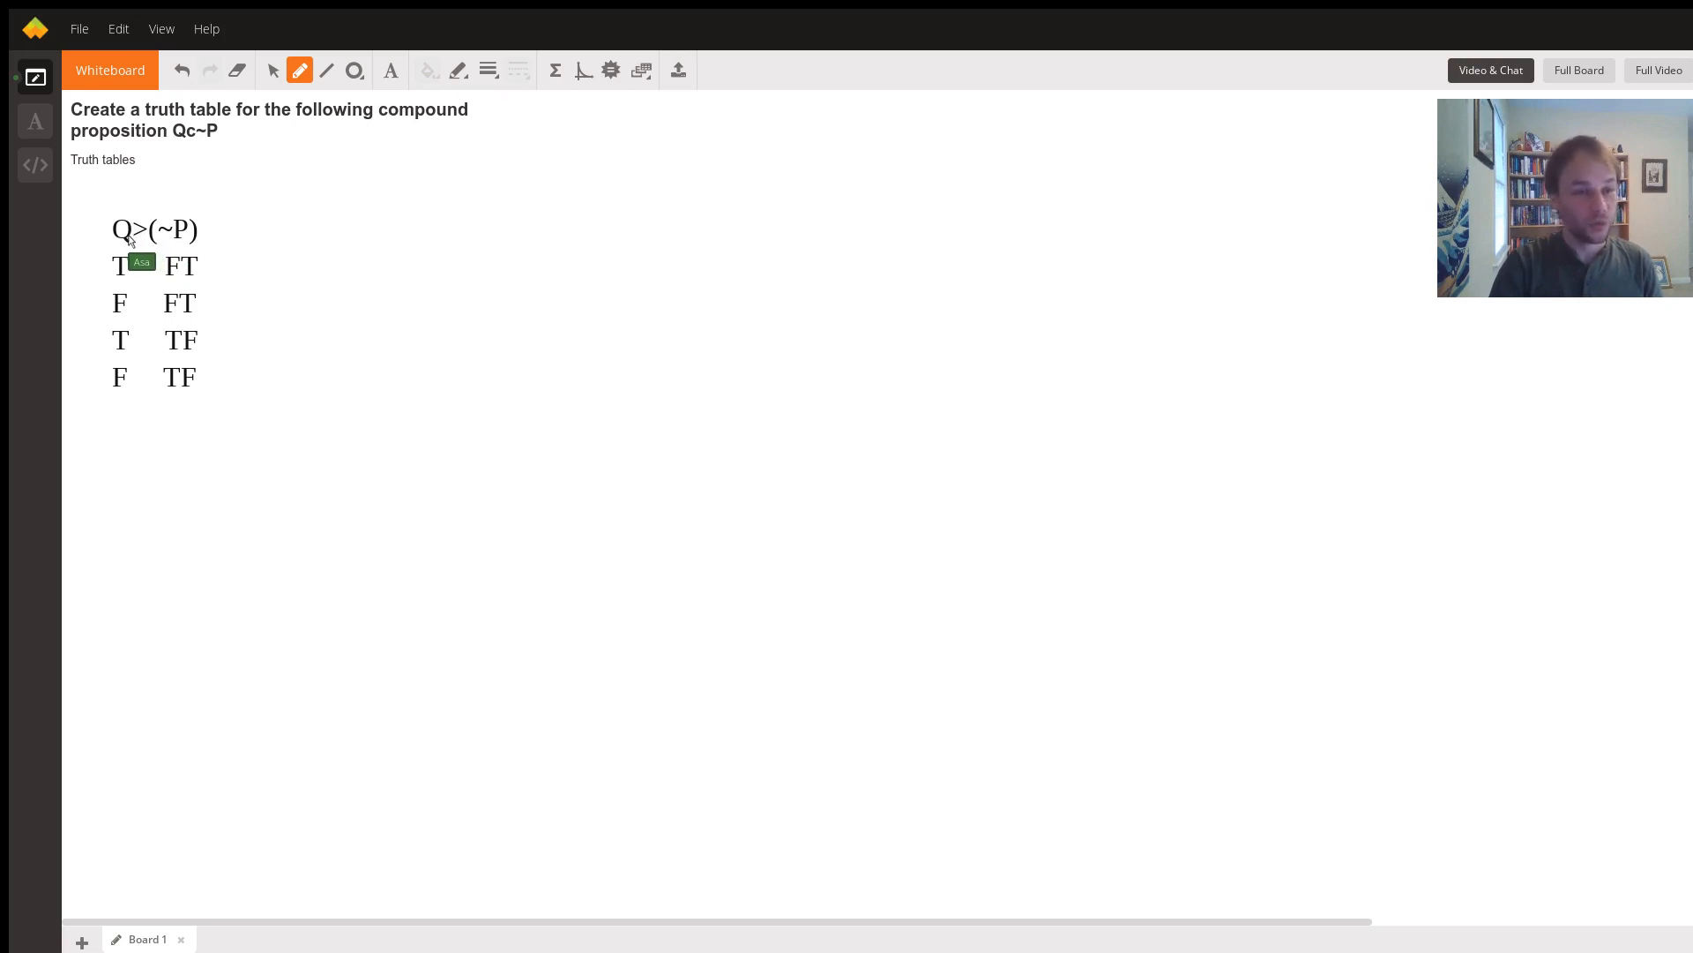
{"action": "mouse_move", "coordinate": [123, 294]}
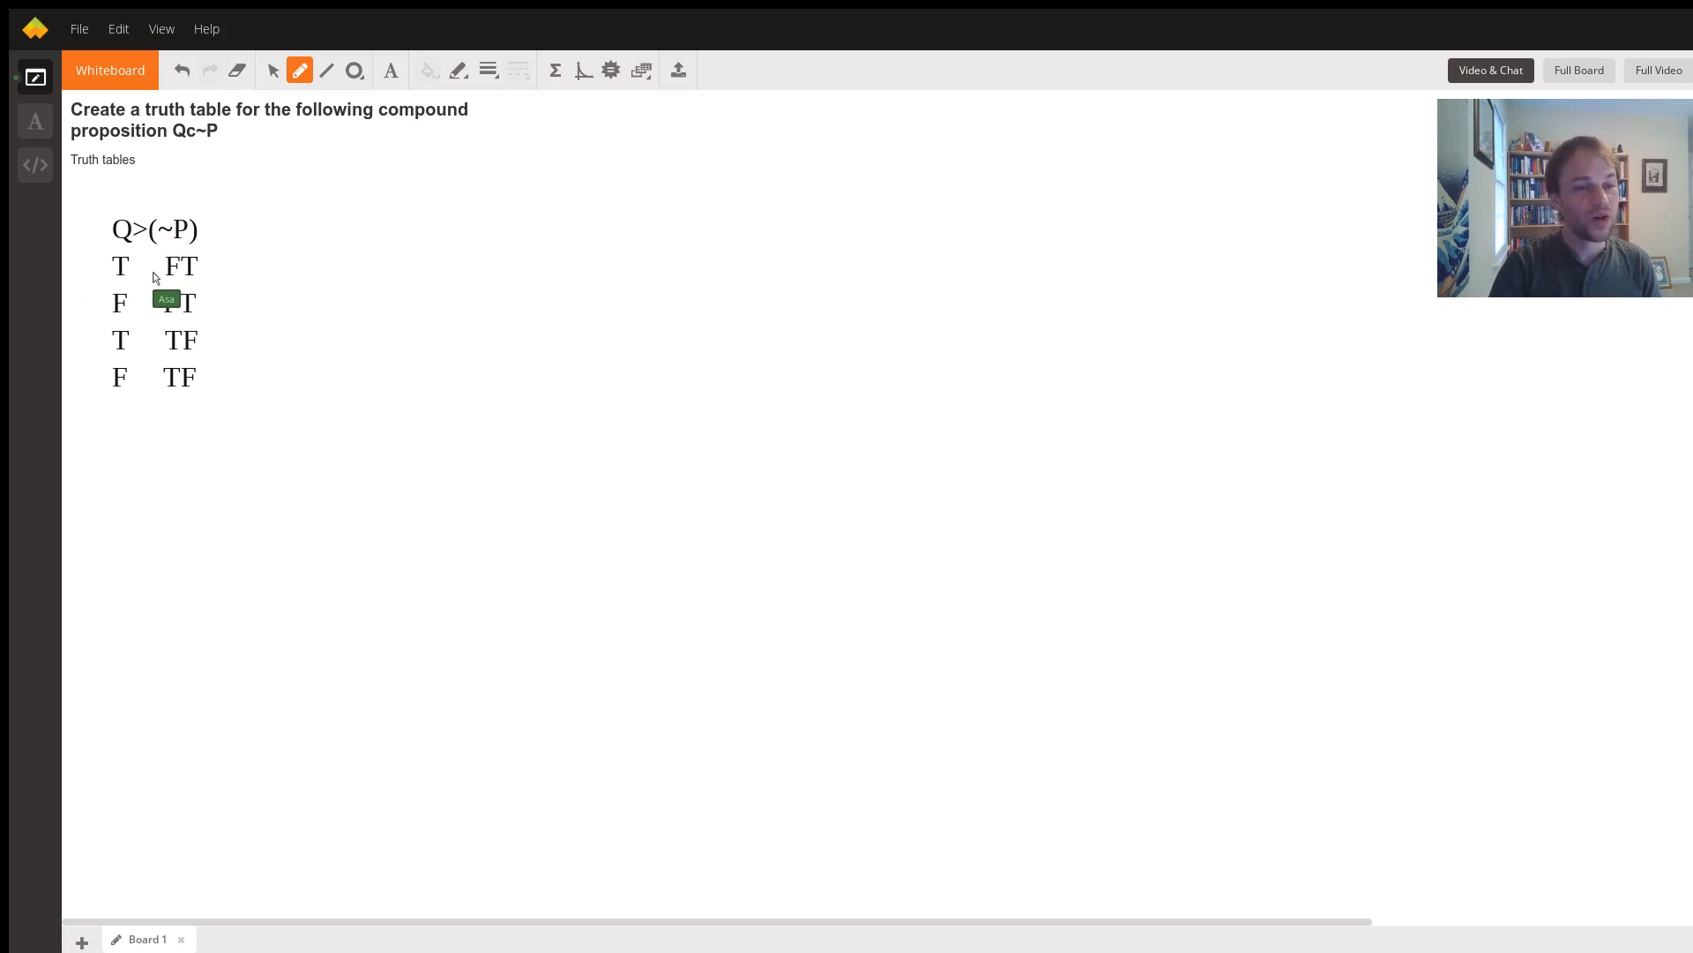
Enter F in the first row's conditional column between Q and the negation.
{"action": "left_click", "coordinate": [145, 267]}
{"action": "type", "text": "F"}
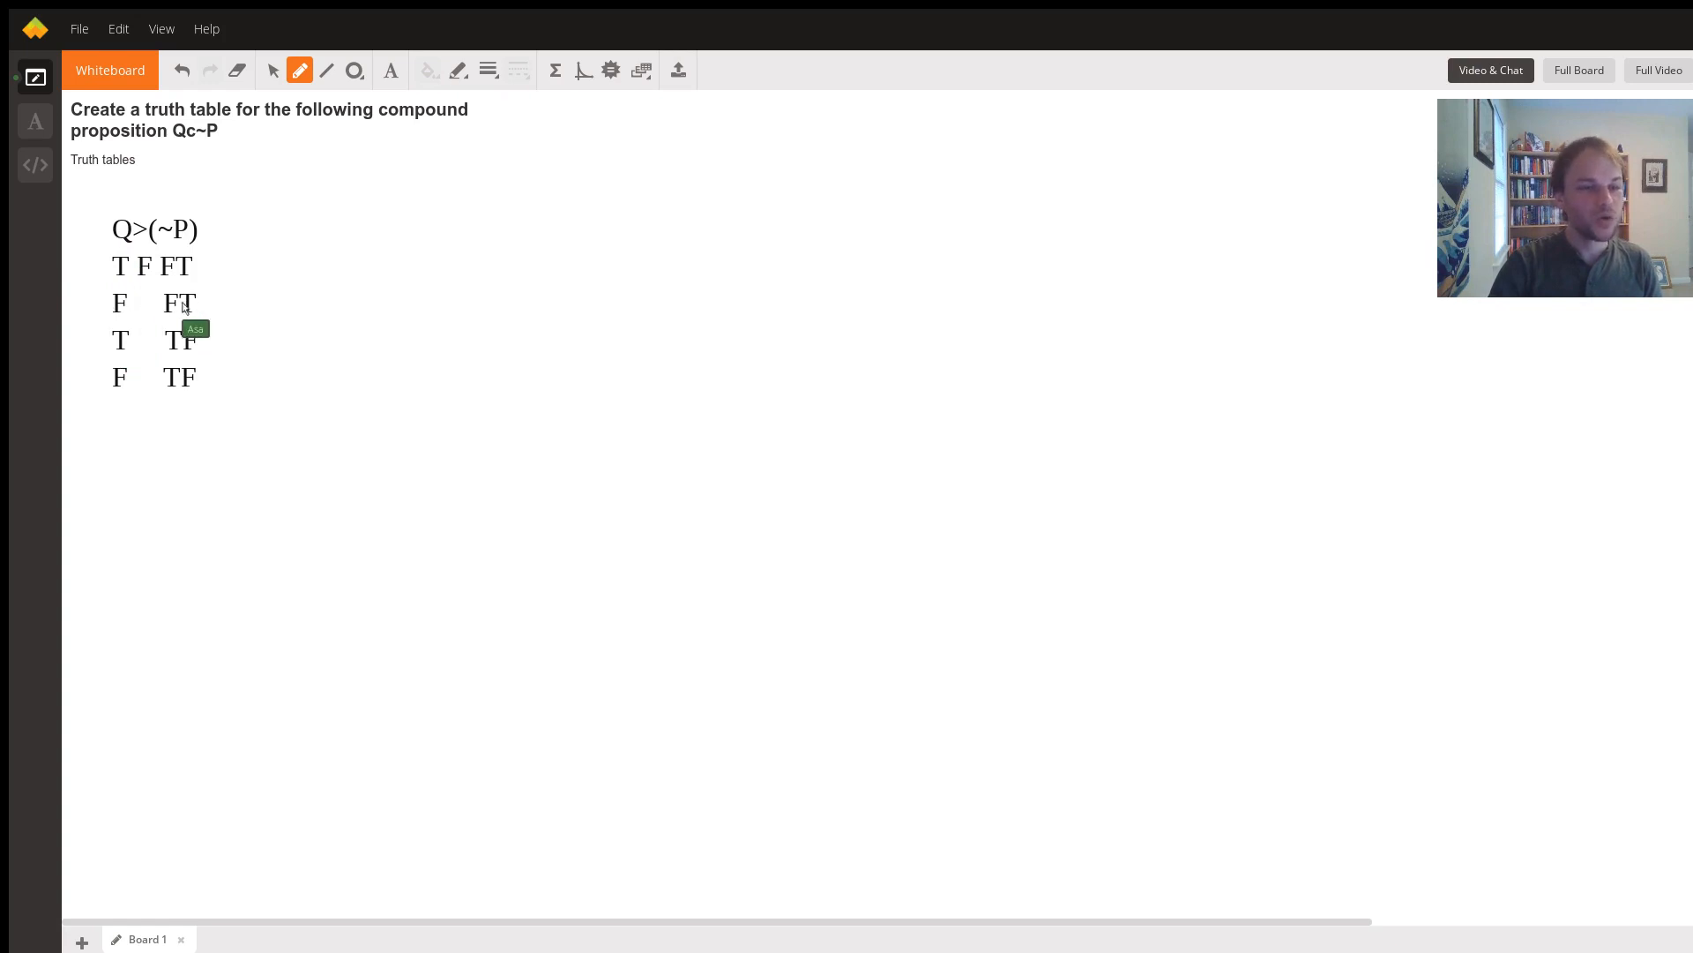
{"action": "mouse_move", "coordinate": [234, 327]}
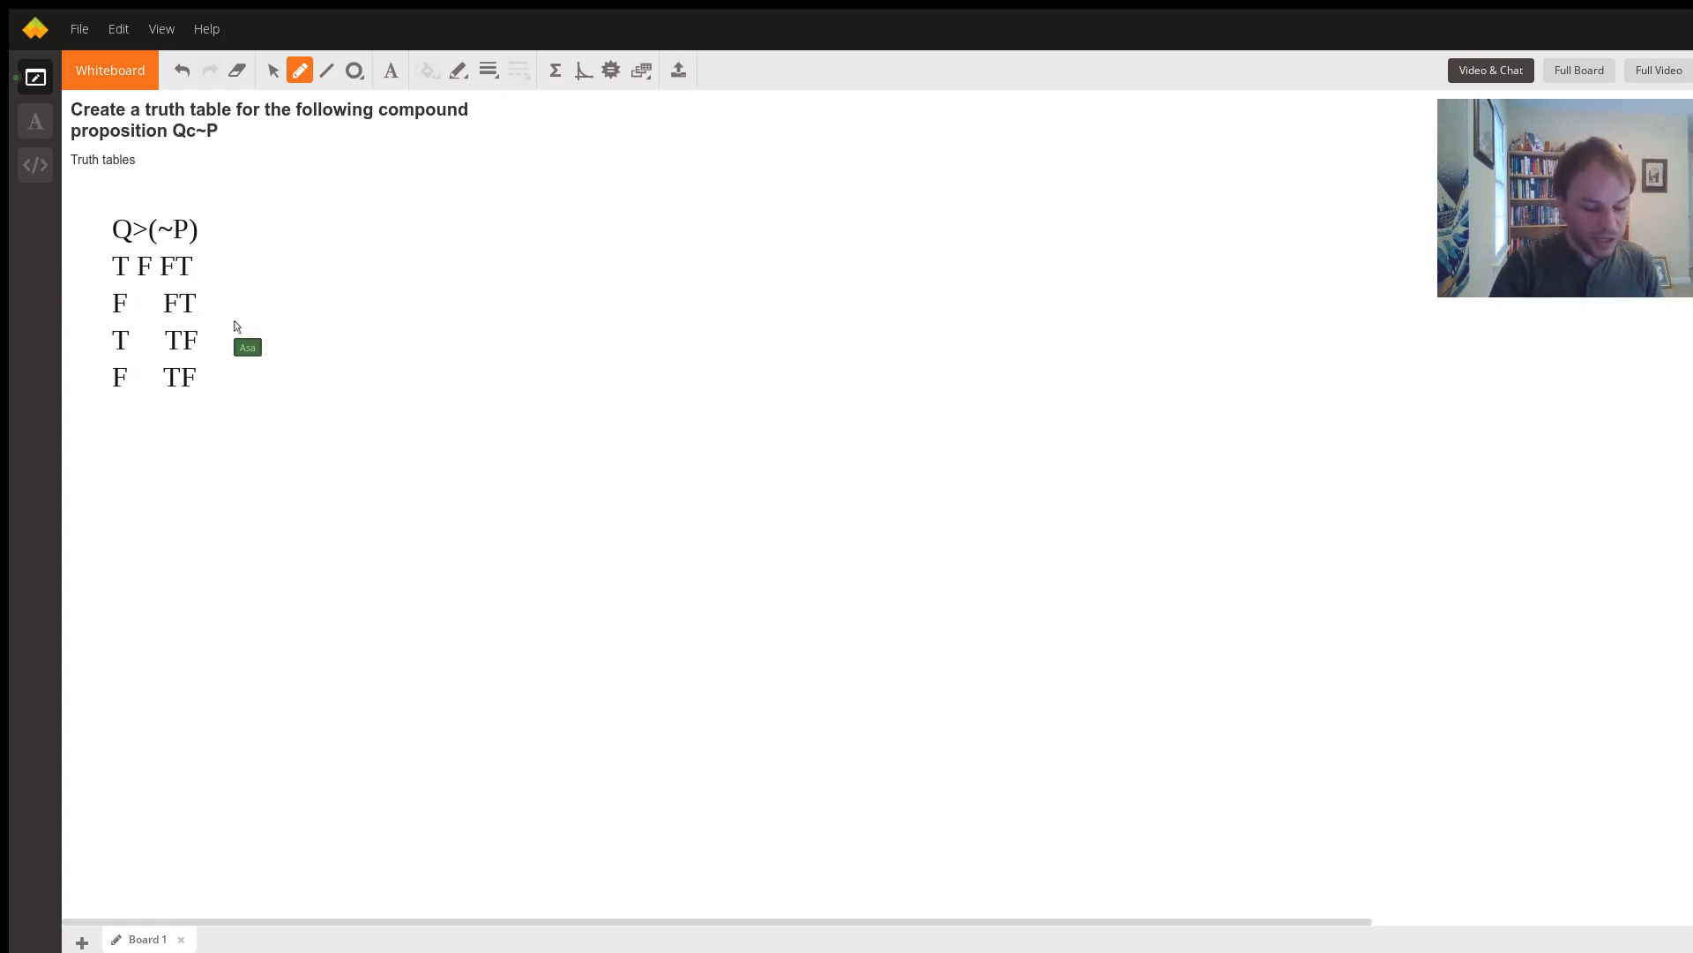
{"action": "mouse_move", "coordinate": [141, 243]}
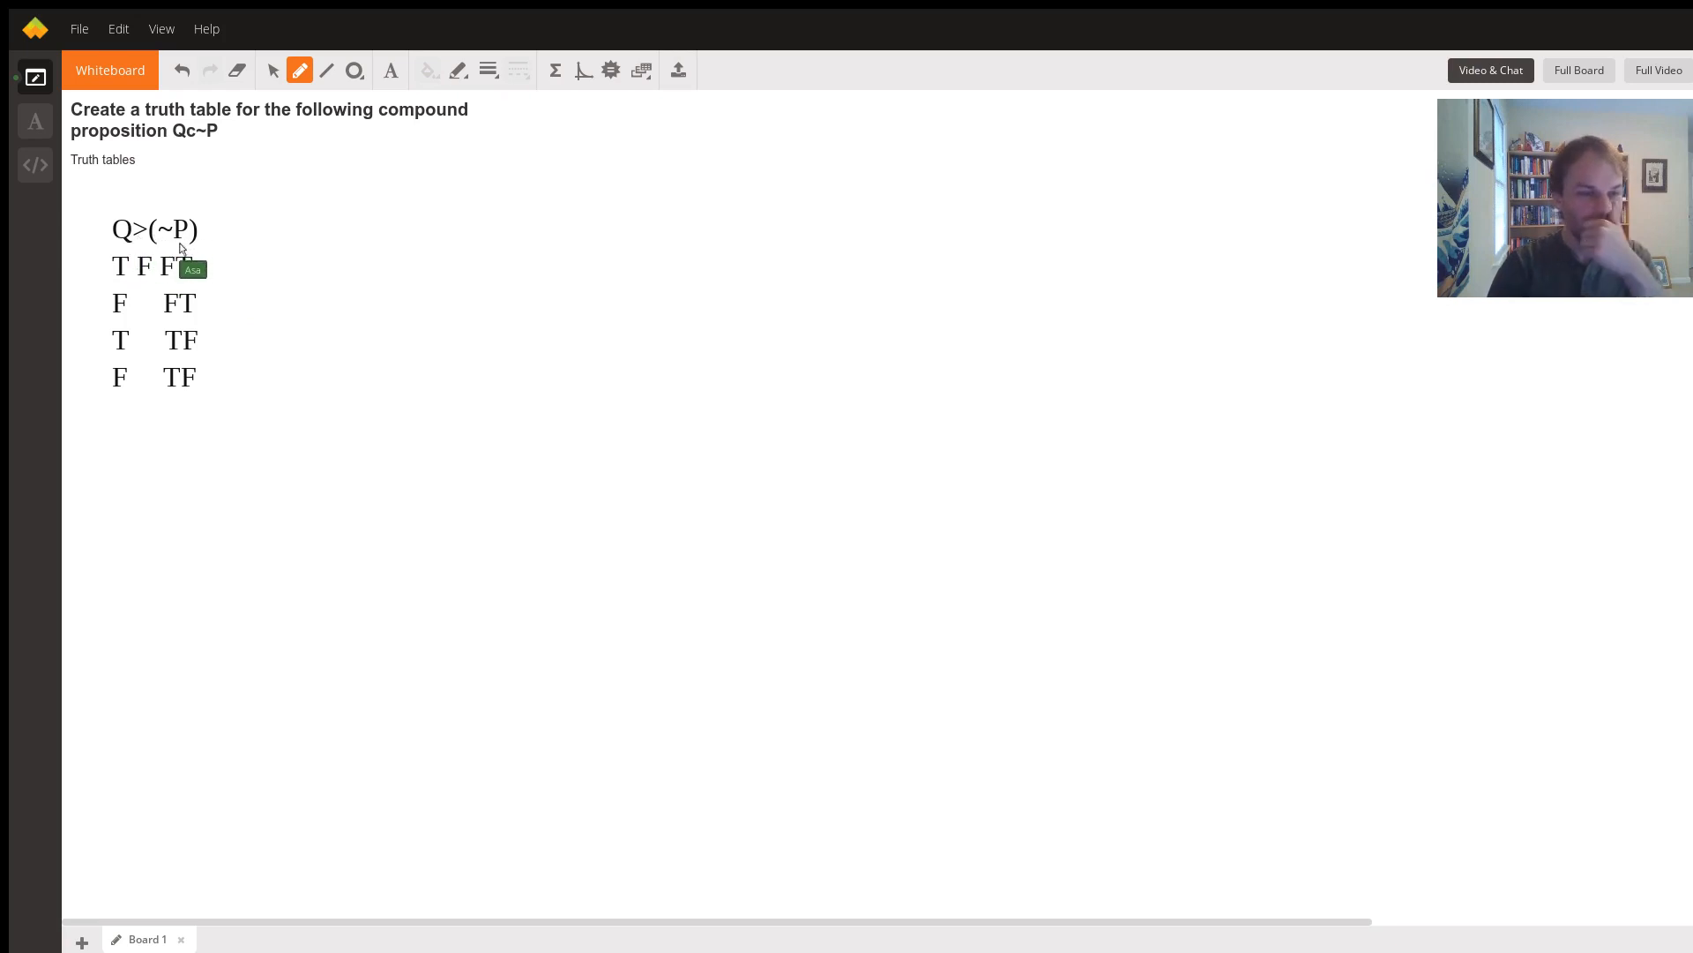
{"action": "mouse_move", "coordinate": [143, 307]}
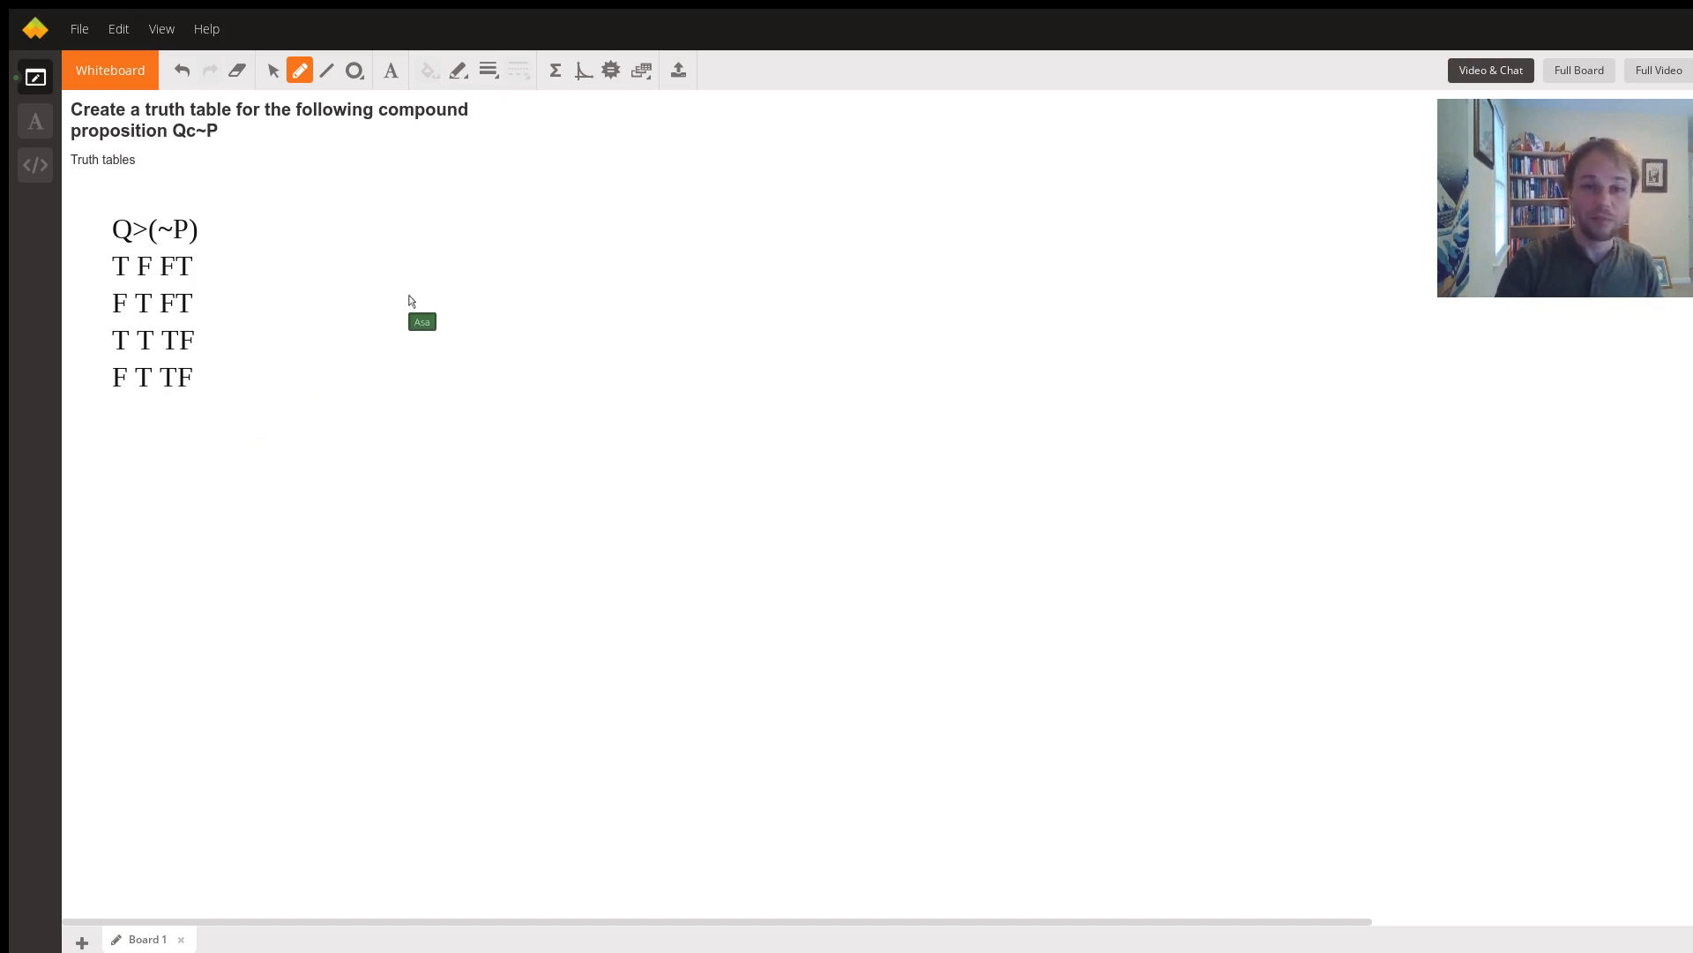
{"action": "mouse_move", "coordinate": [152, 281]}
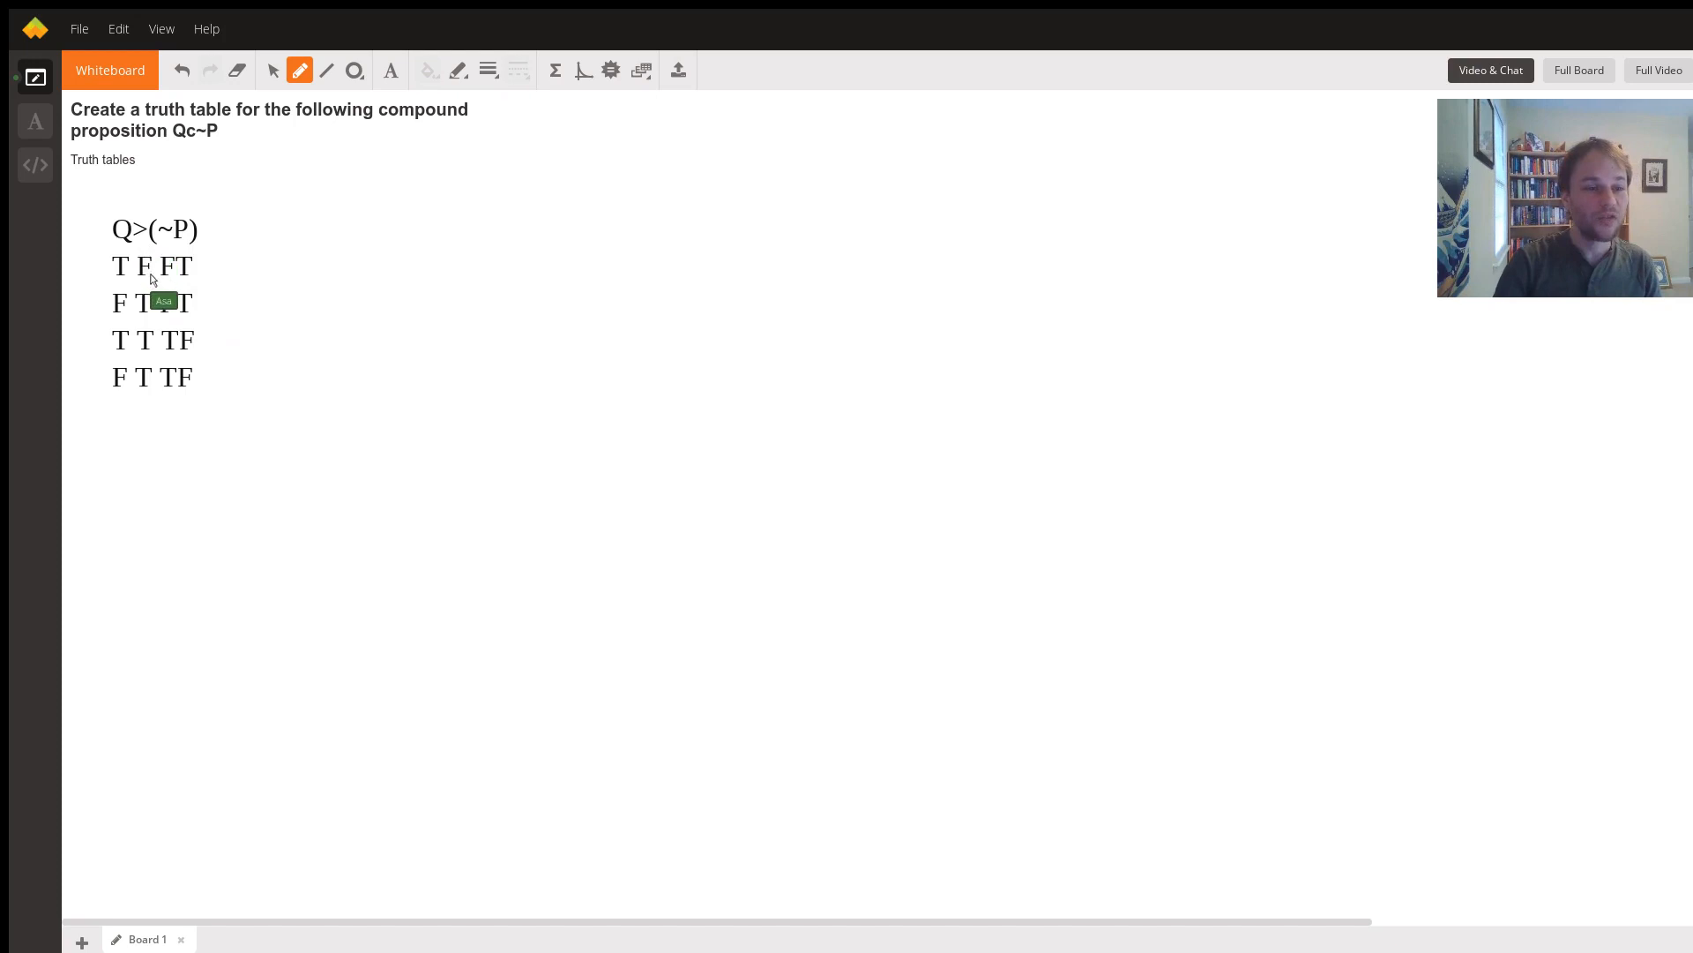
{"action": "mouse_move", "coordinate": [146, 394]}
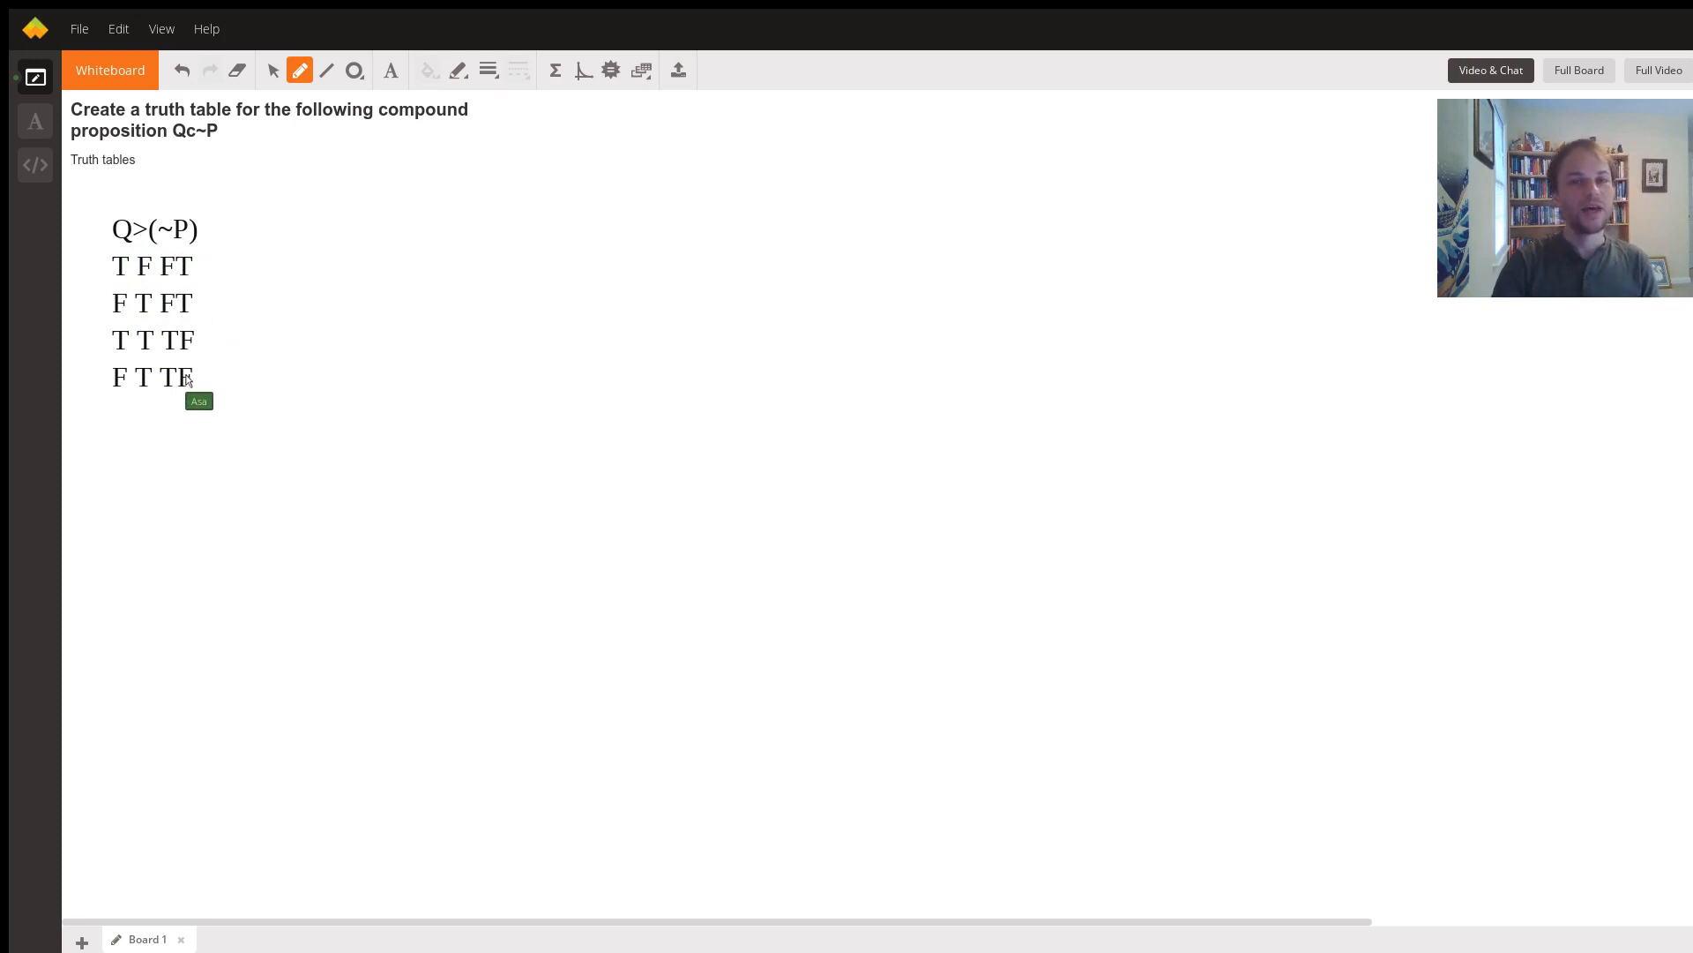
{"action": "mouse_move", "coordinate": [178, 247]}
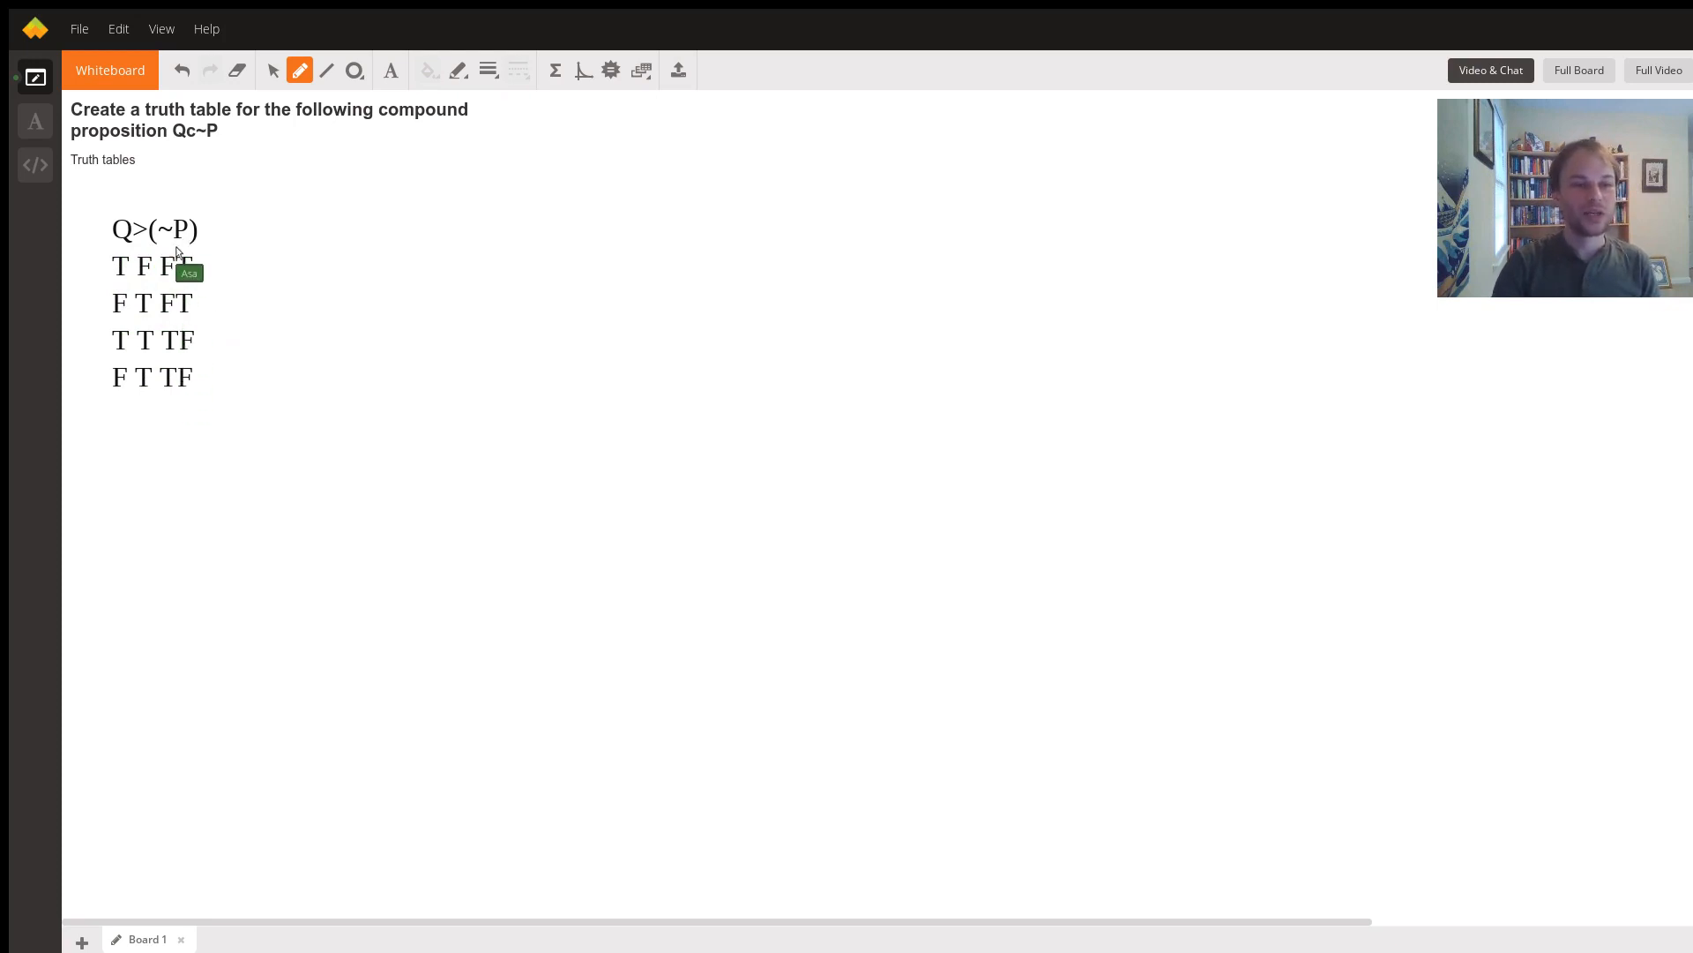
{"action": "mouse_move", "coordinate": [173, 340]}
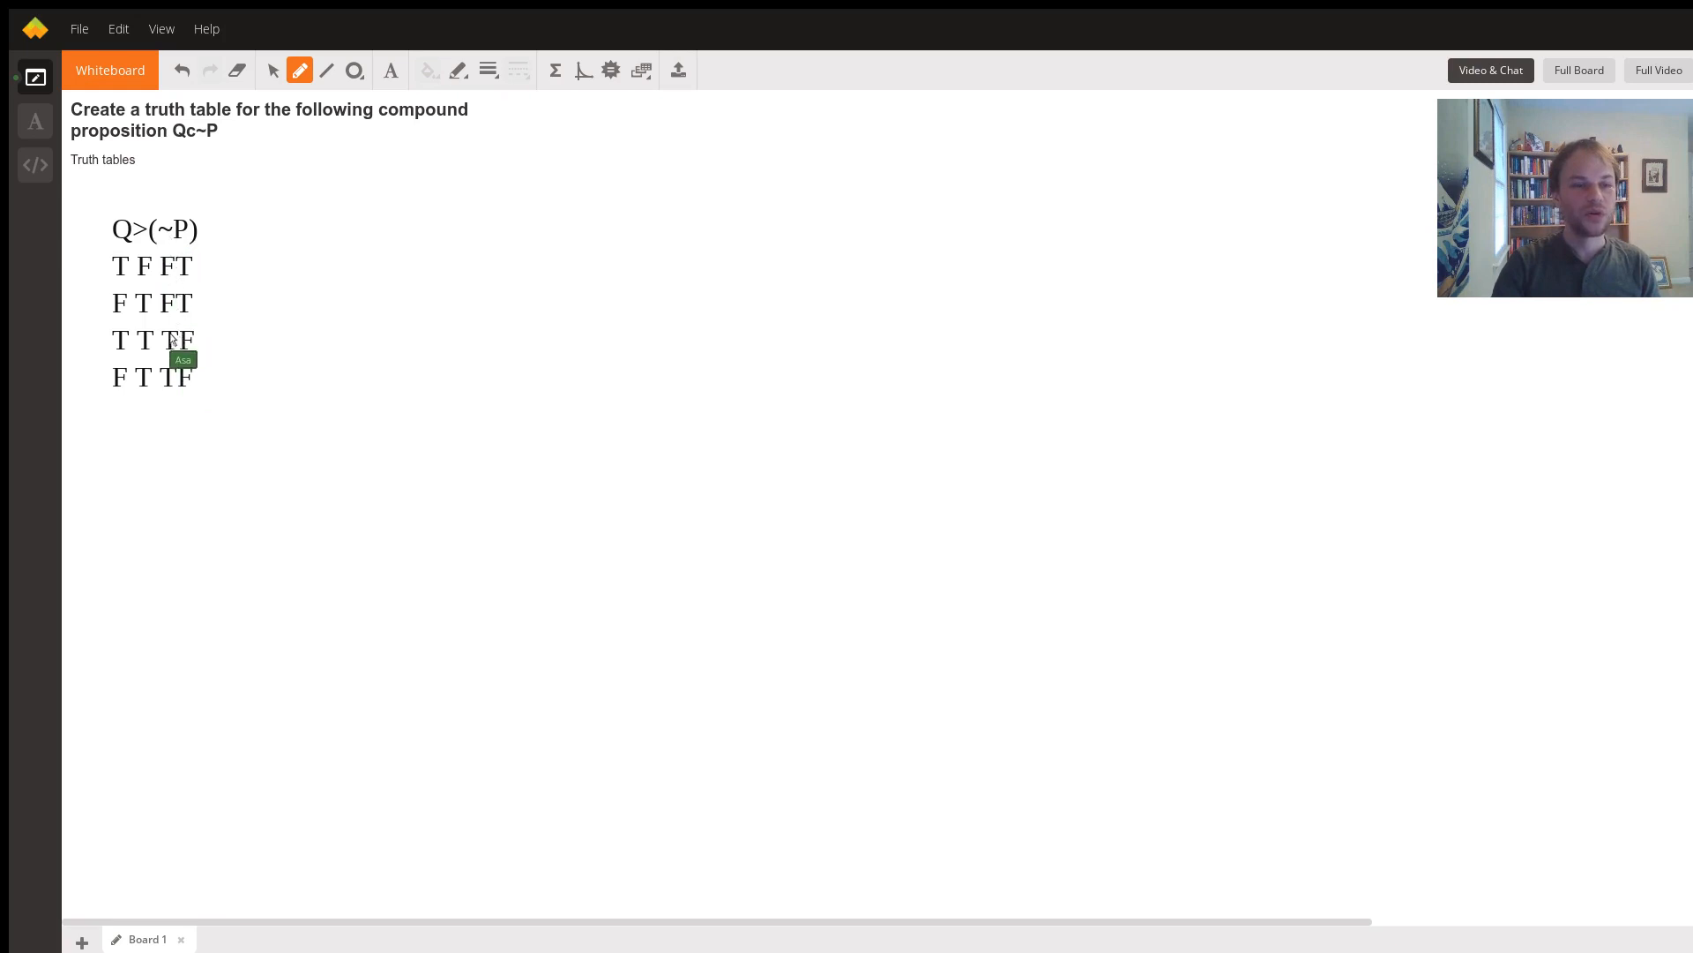
{"action": "mouse_move", "coordinate": [163, 233]}
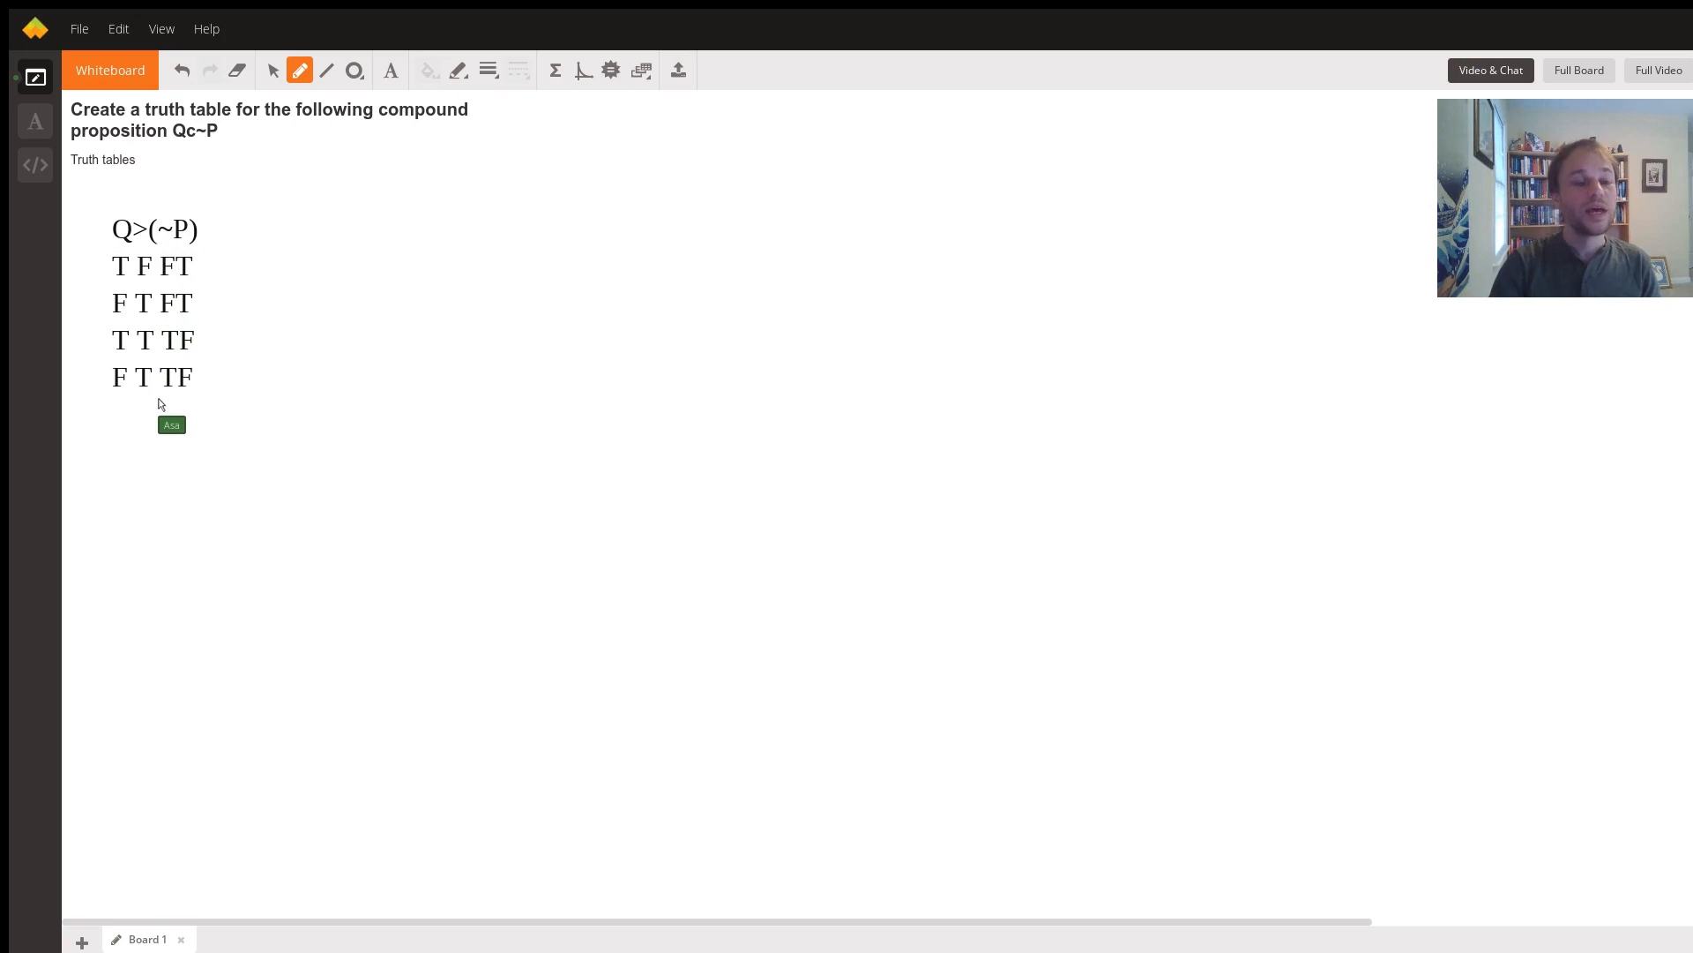
{"action": "mouse_move", "coordinate": [129, 287]}
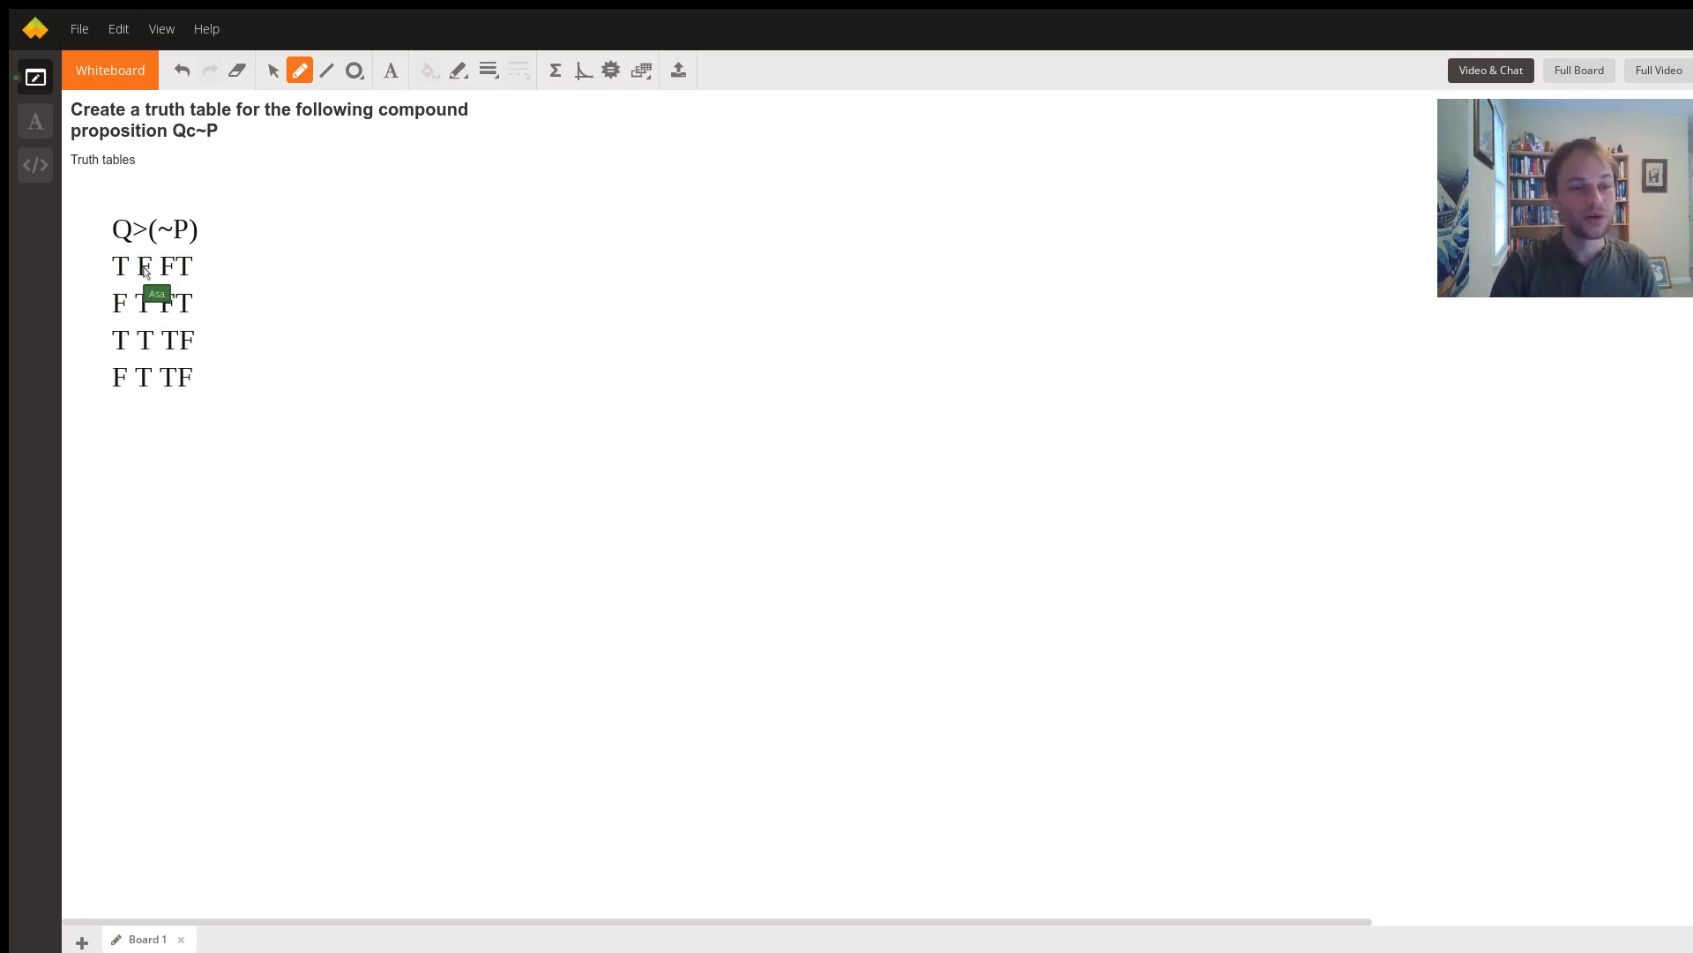
{"action": "mouse_move", "coordinate": [937, 104]}
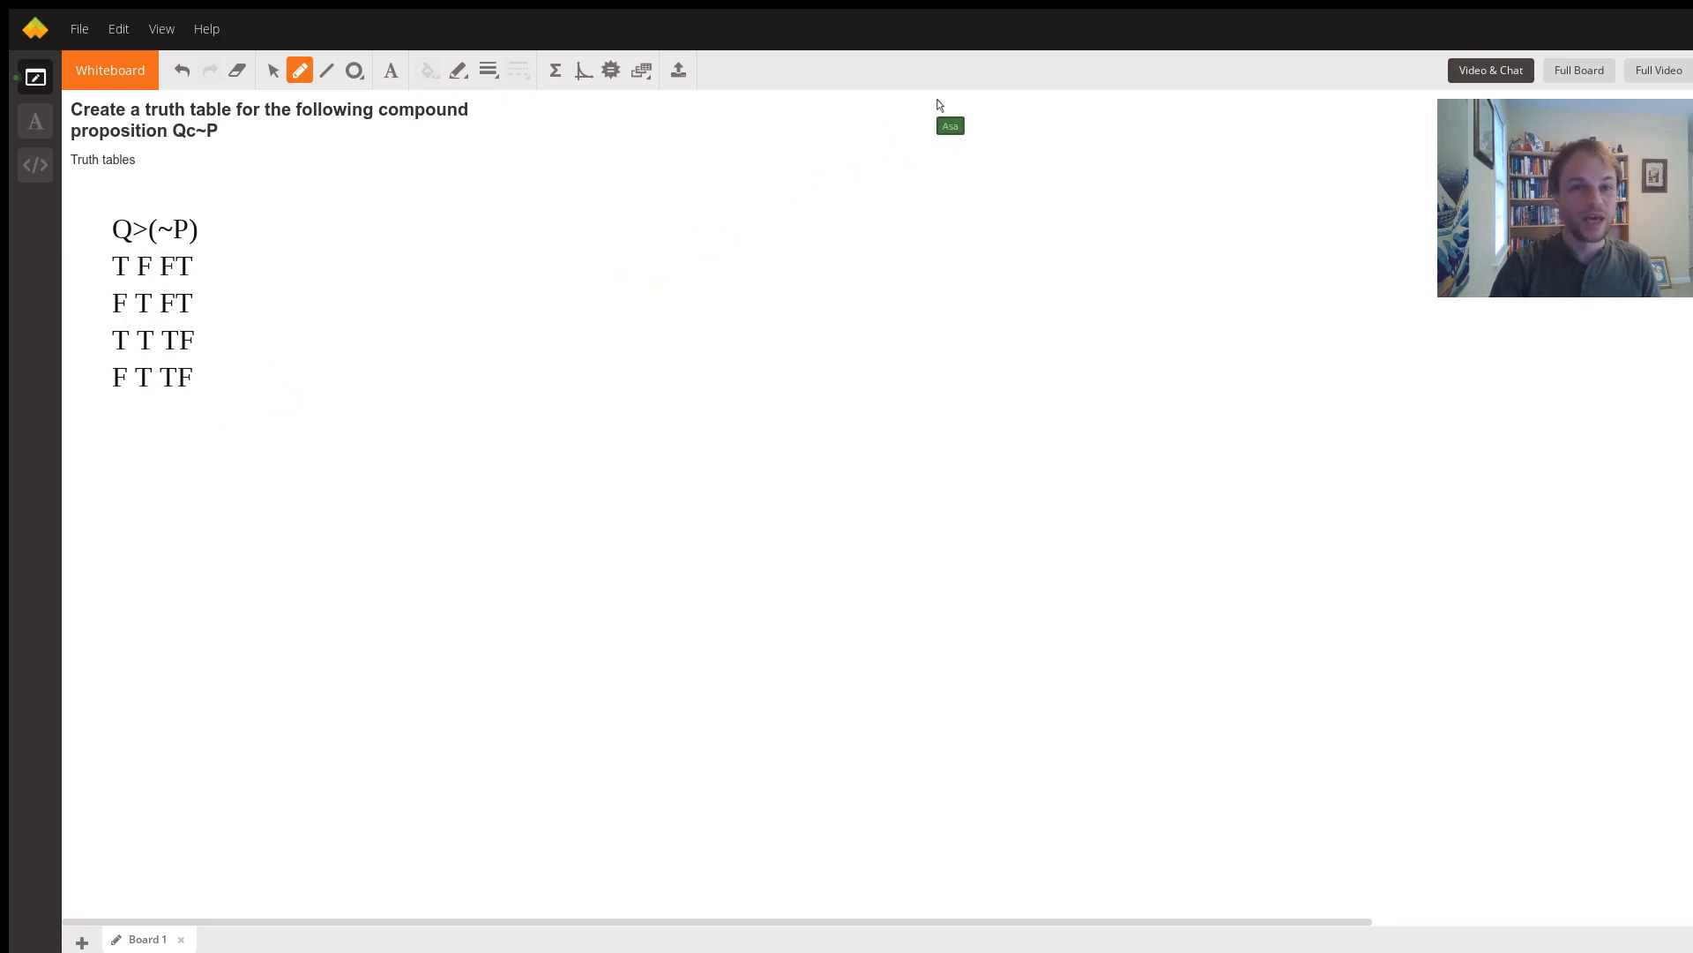